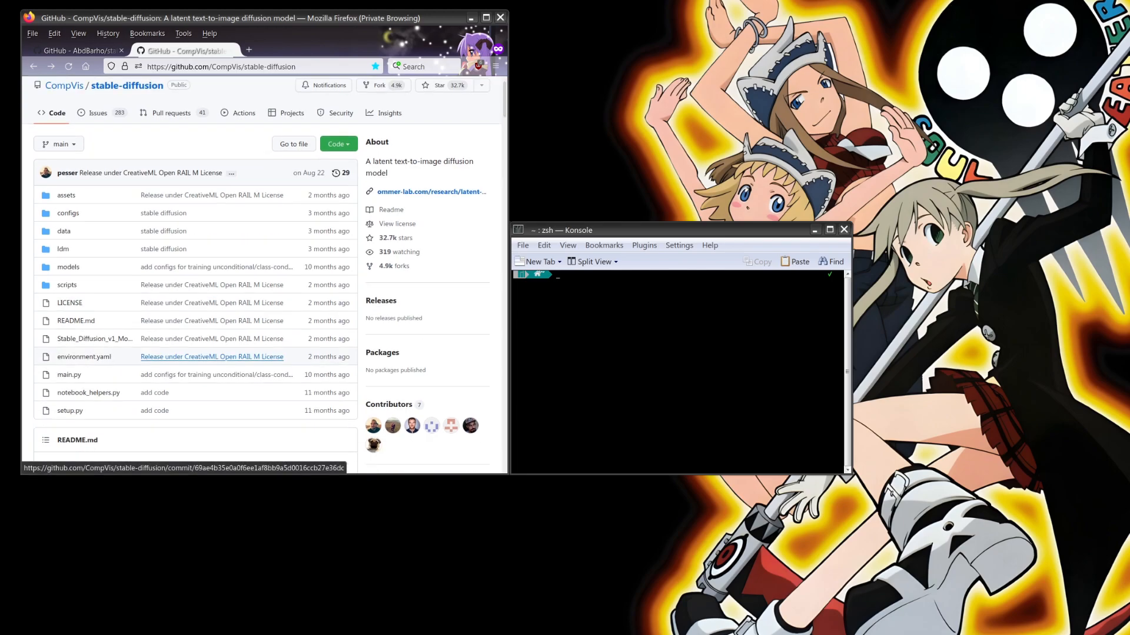
# Scroll the README to Requirements and drag Konsole fully into view beside it.
pyautogui.scroll(-3)
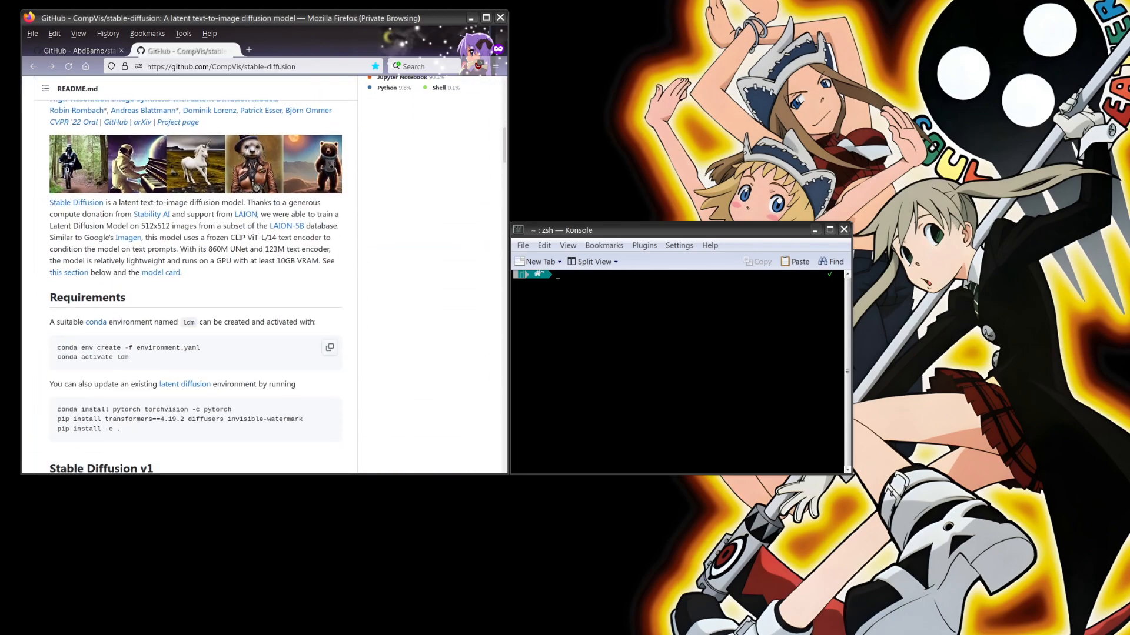
pyautogui.moveTo(291, 379)
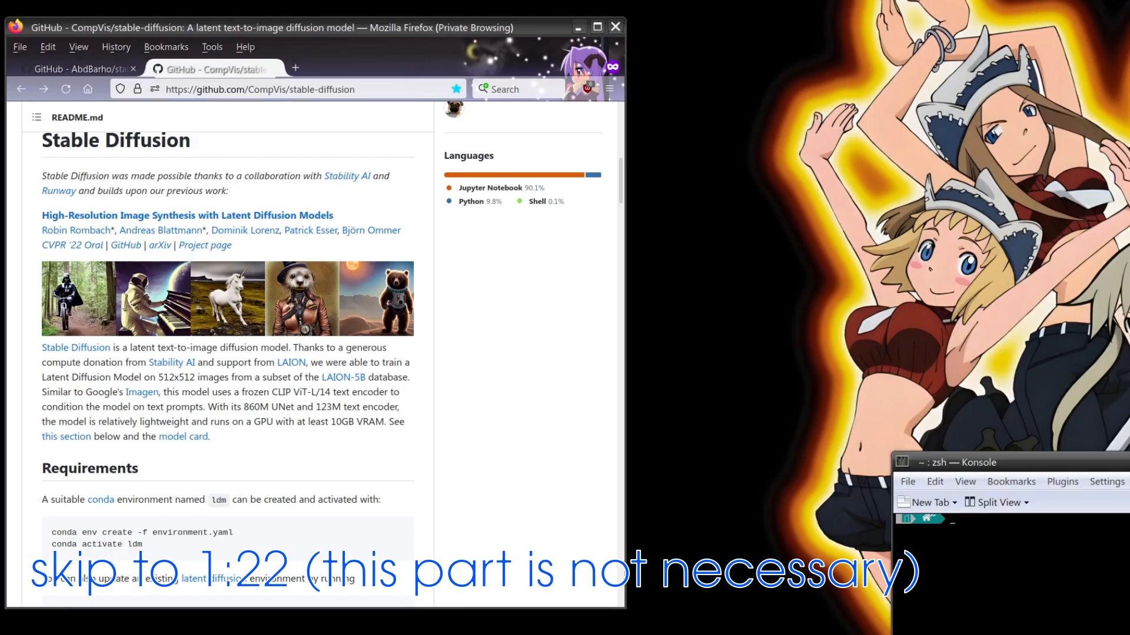
pyautogui.moveTo(1009, 461); pyautogui.dragTo(724, 286)
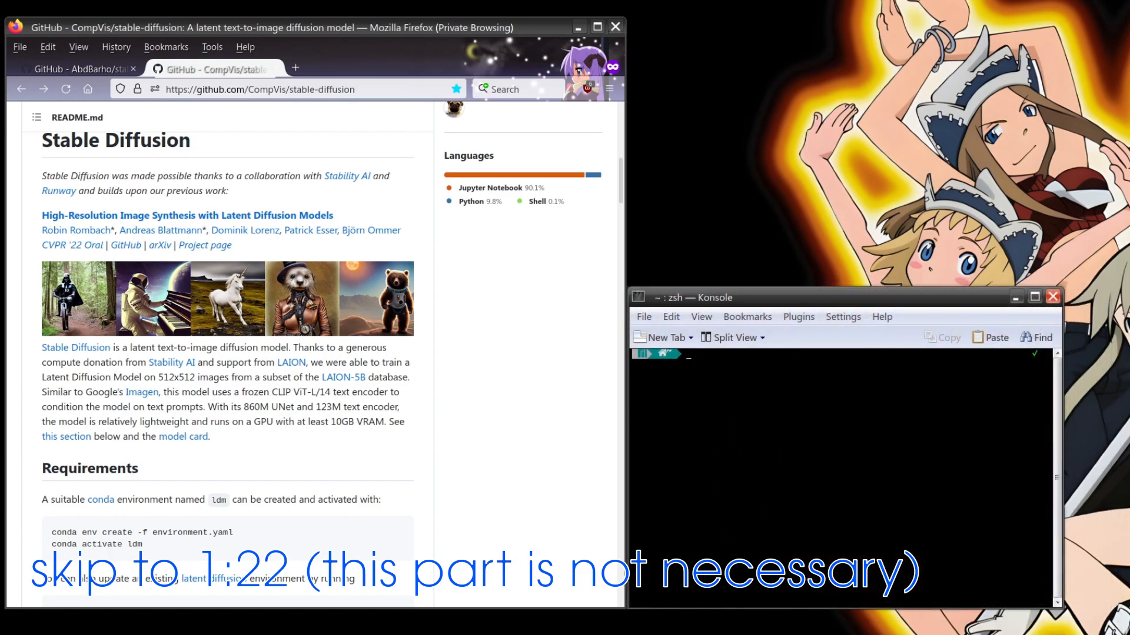
pyautogui.moveTo(708, 304)
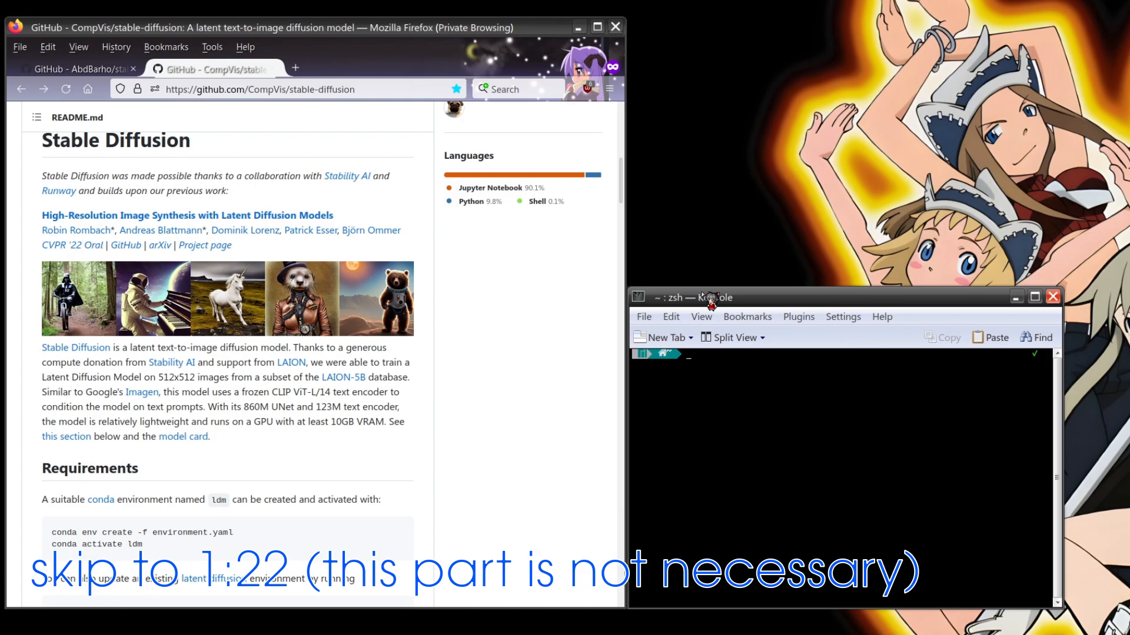
pyautogui.moveTo(711, 300)
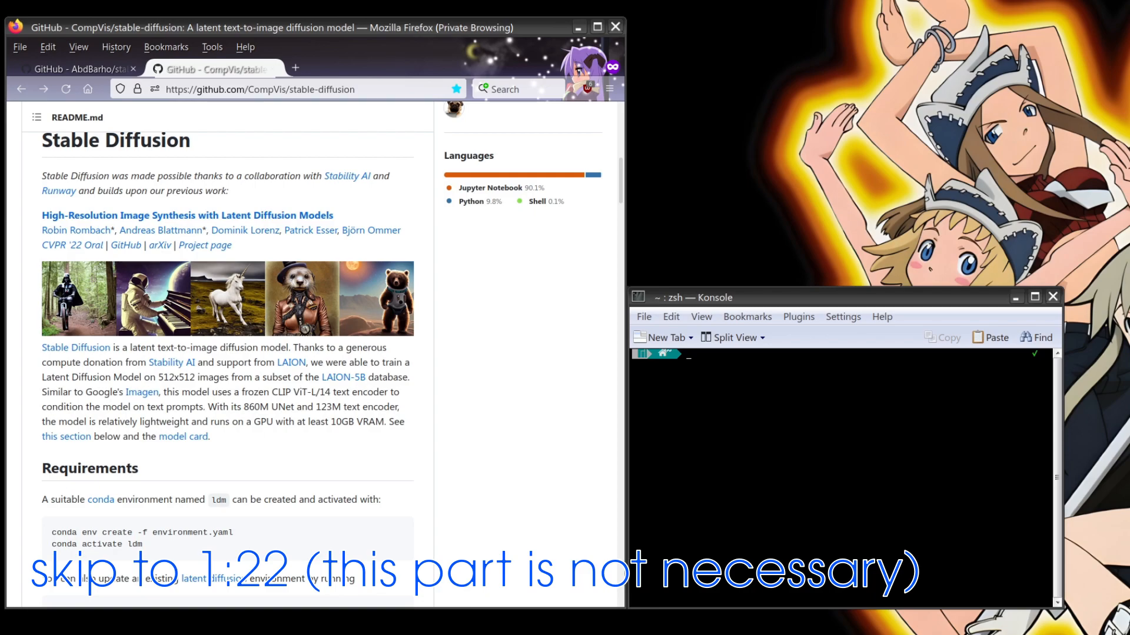
pyautogui.write('git clone https://github.com/CompVis/stable-diffusion.git')
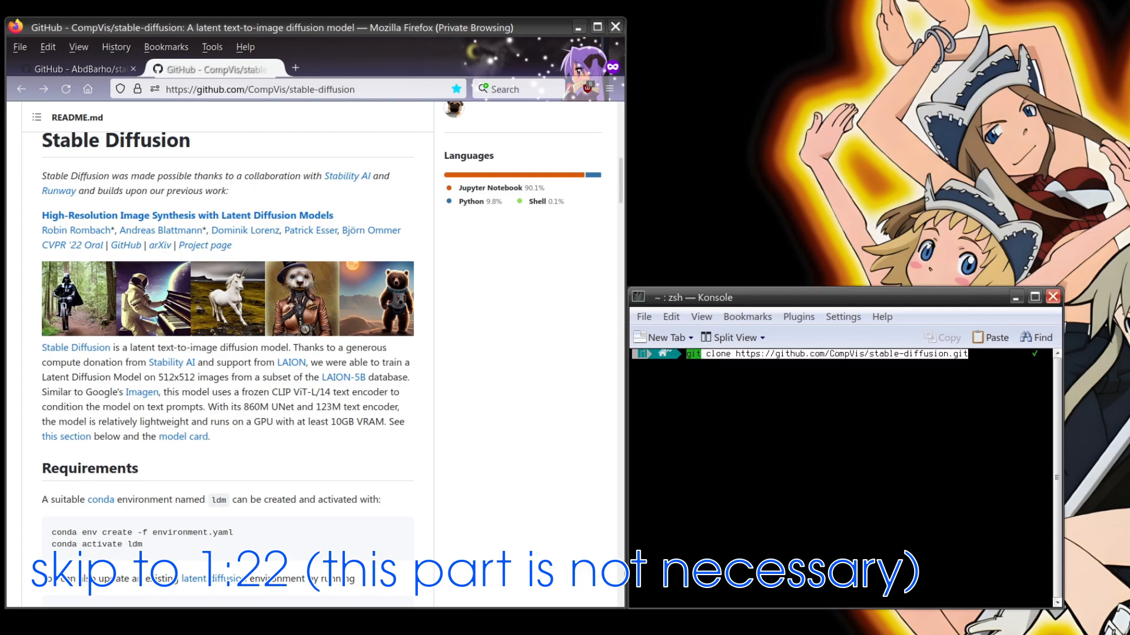
pyautogui.press('Return')
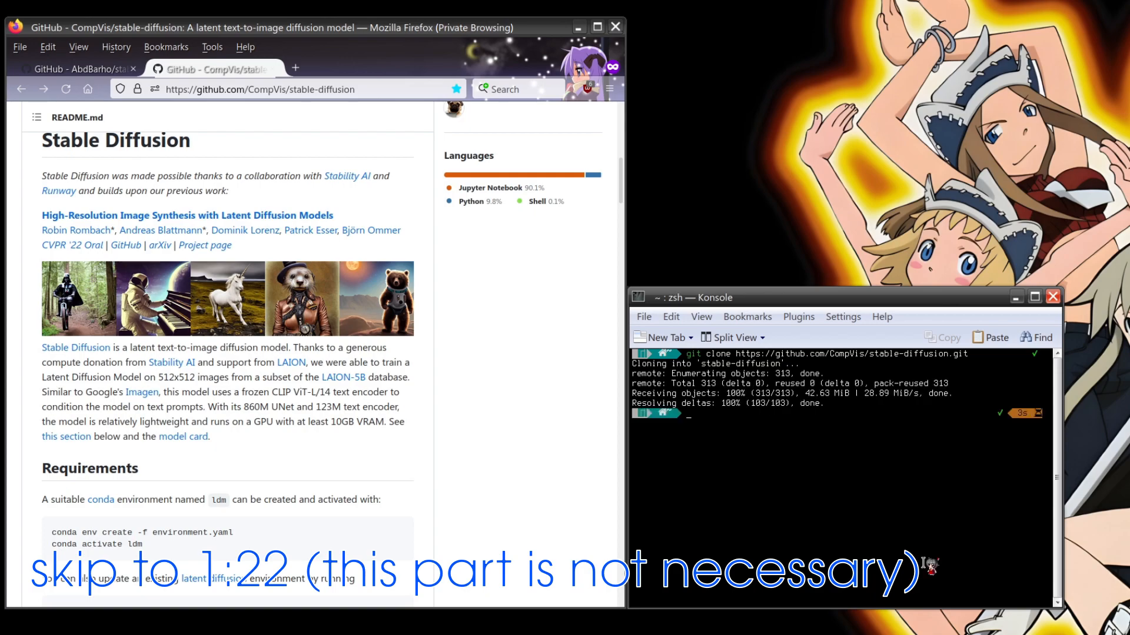
pyautogui.write('cd stable-diffusion')
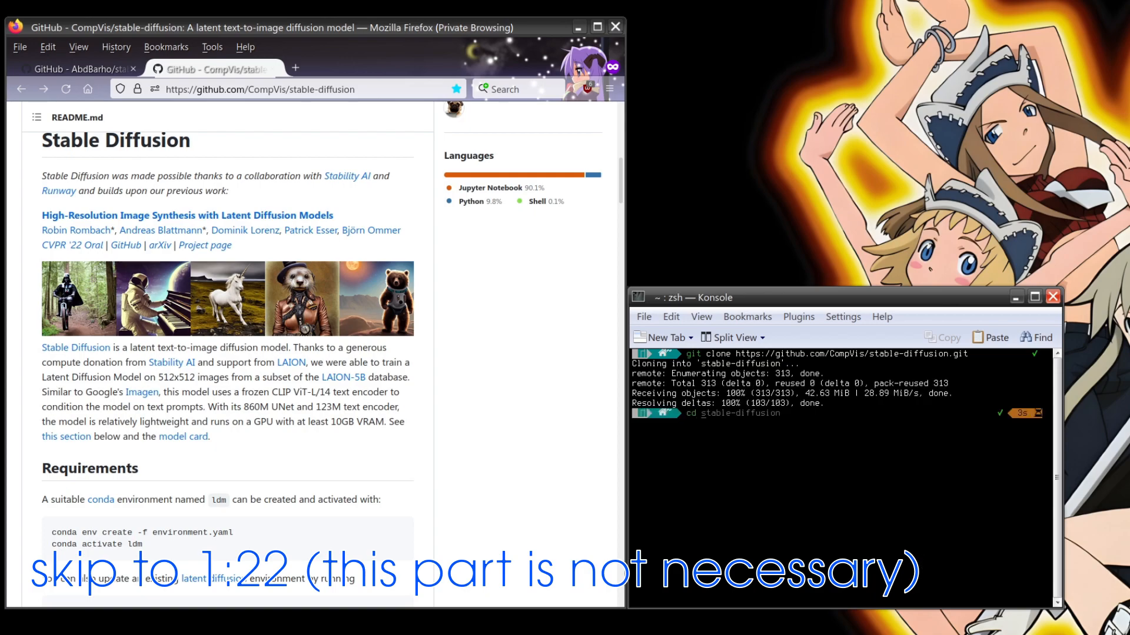
pyautogui.press('Return')
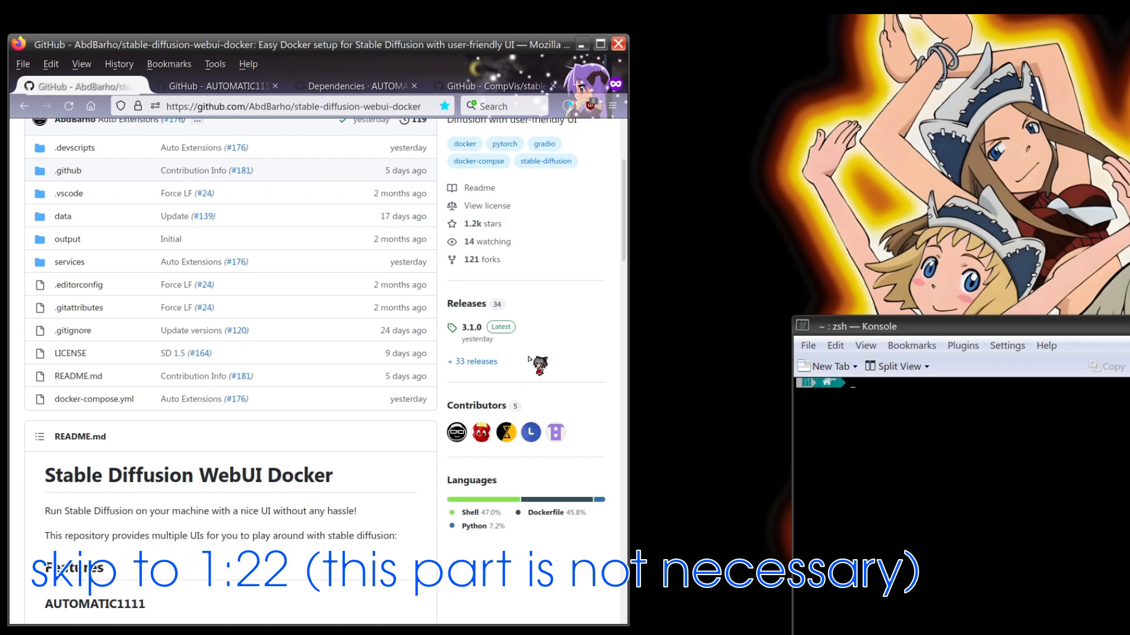
# Scroll the webui-docker README through the AUTOMATIC1111, InvokeAI and hlky feature sections.
pyautogui.scroll(-3)
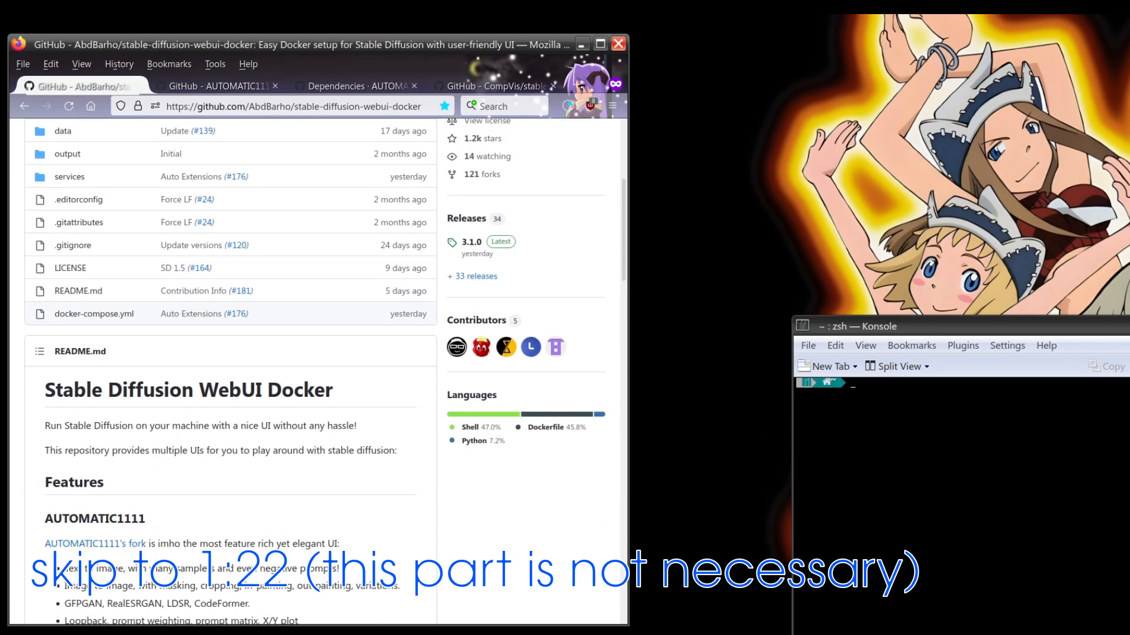
pyautogui.moveTo(261, 555)
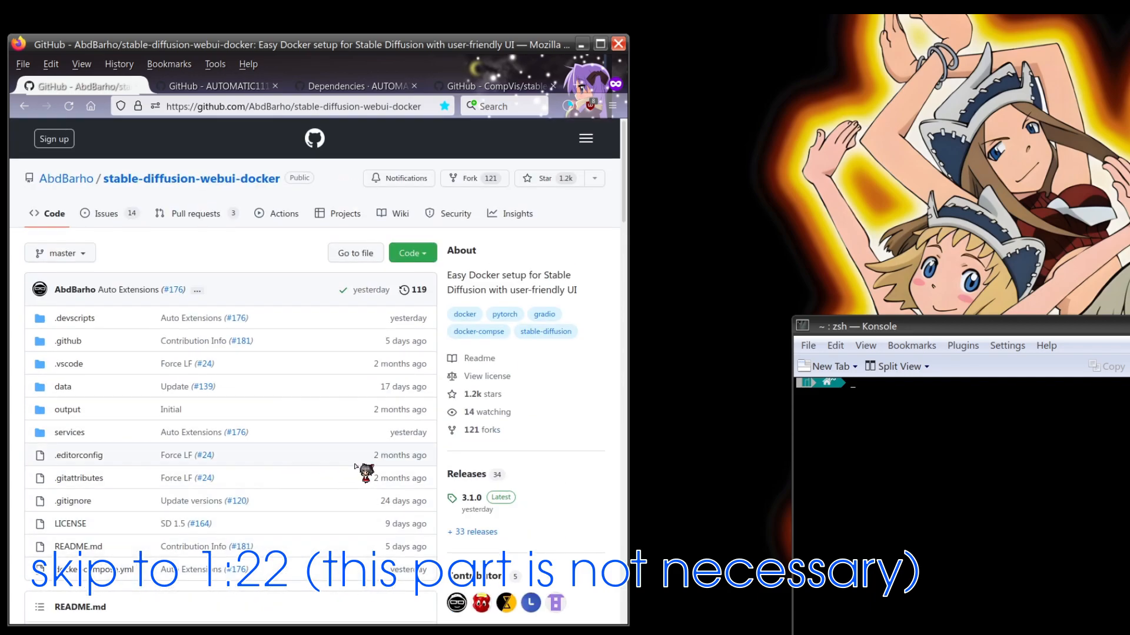
pyautogui.scroll(-3)
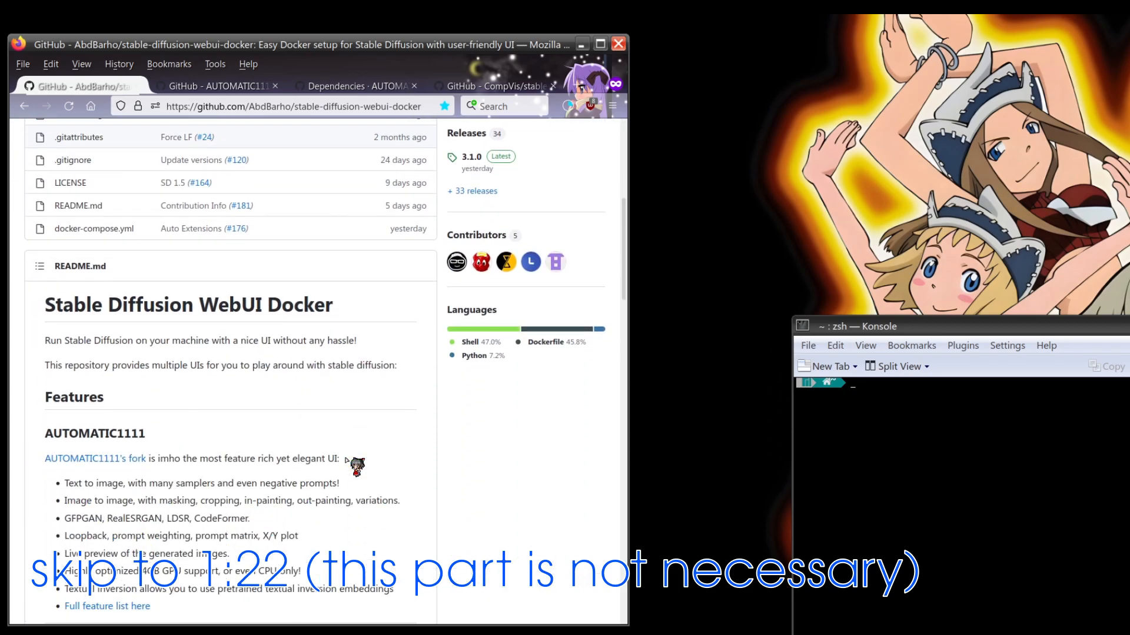
pyautogui.scroll(-3)
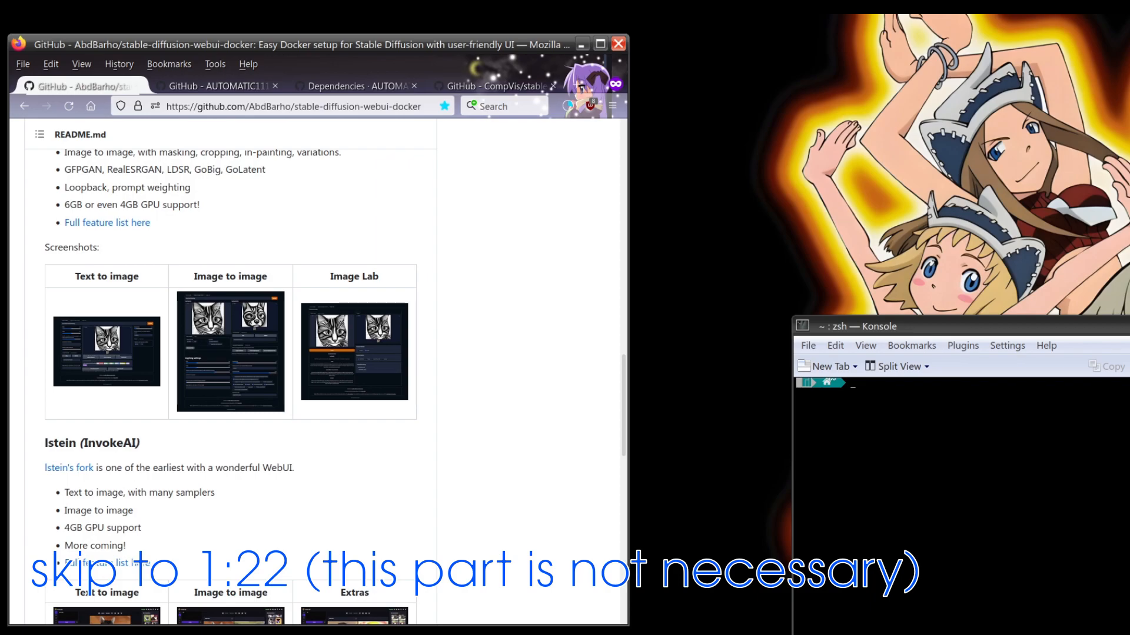
pyautogui.scroll(-3)
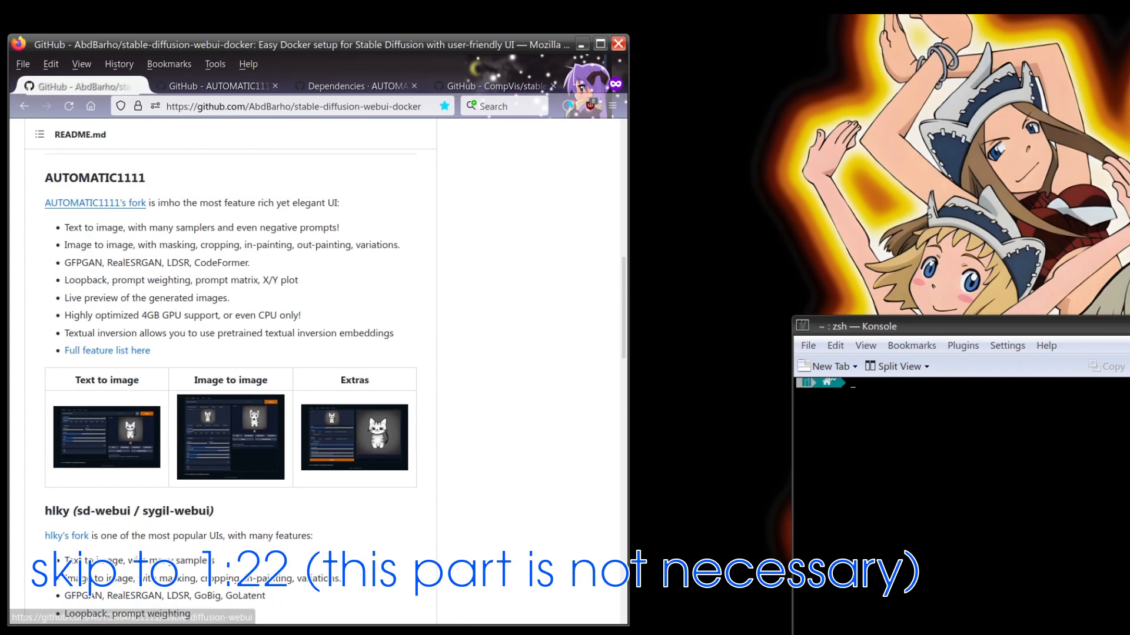
pyautogui.moveTo(117, 216)
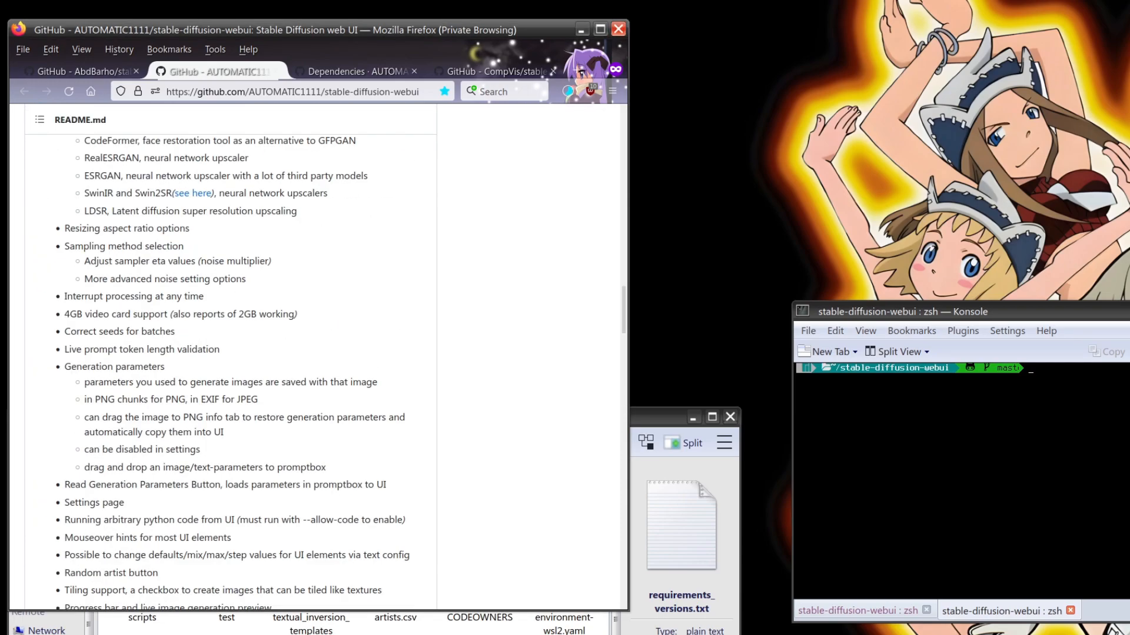
# Scroll the AUTOMATIC1111 webui README down to its Installation and Running section.
pyautogui.scroll(-3)
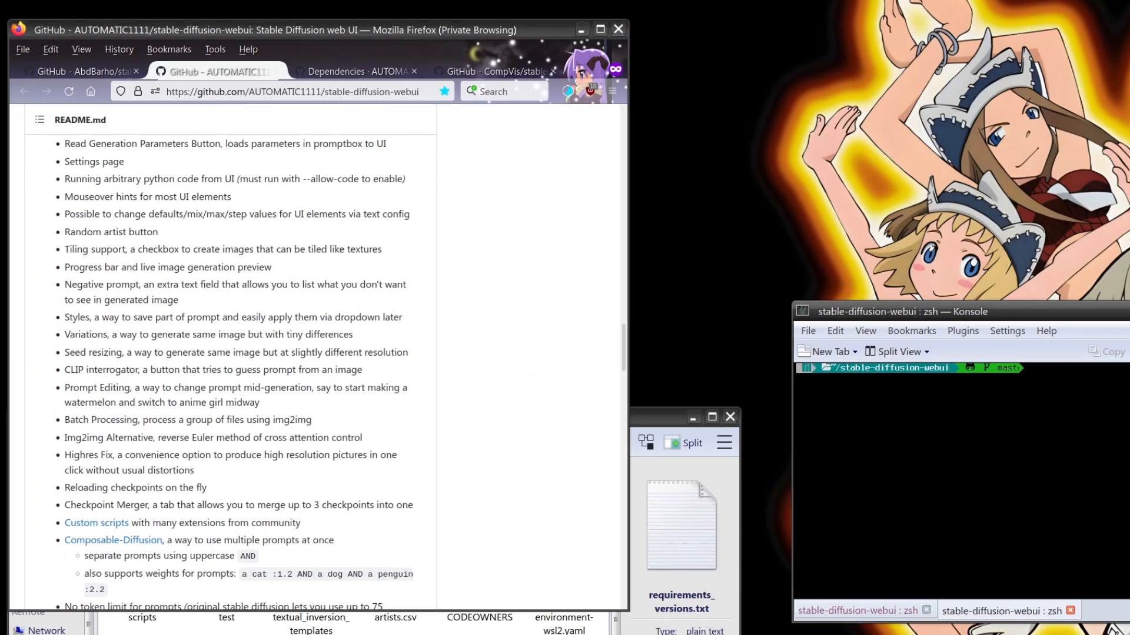
pyautogui.scroll(-3)
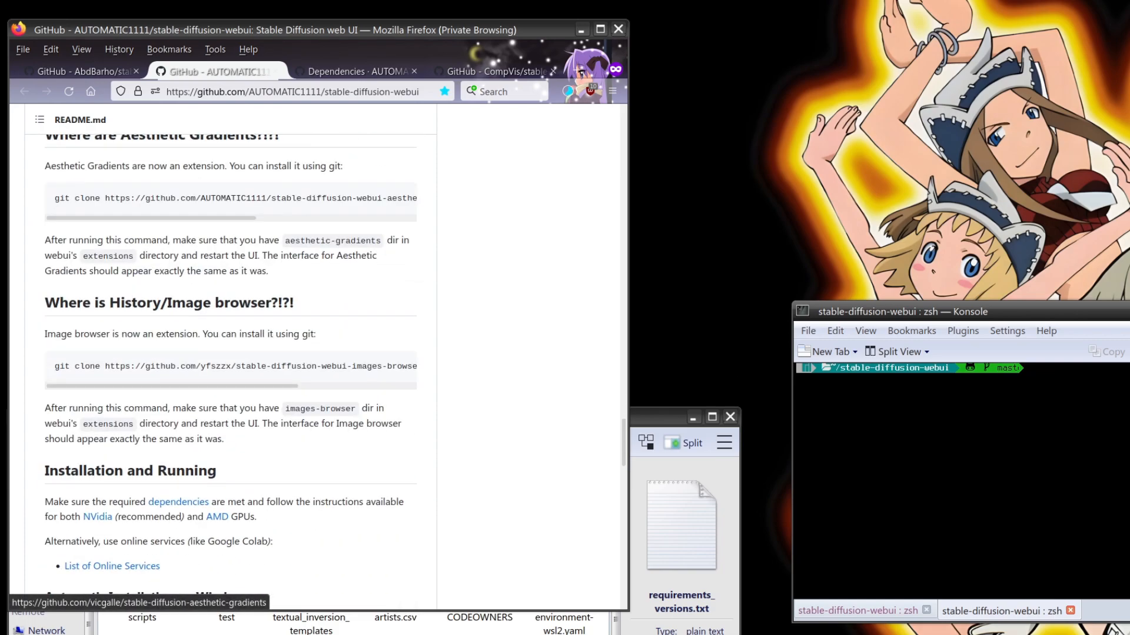
pyautogui.doubleClick(75, 501)
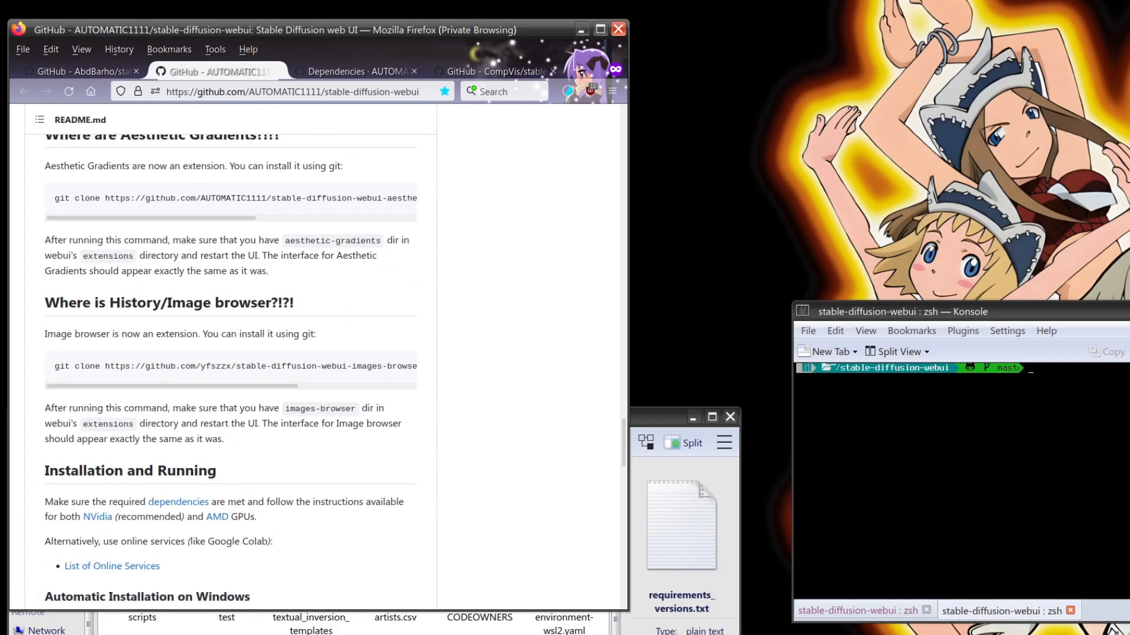
pyautogui.moveTo(461, 515)
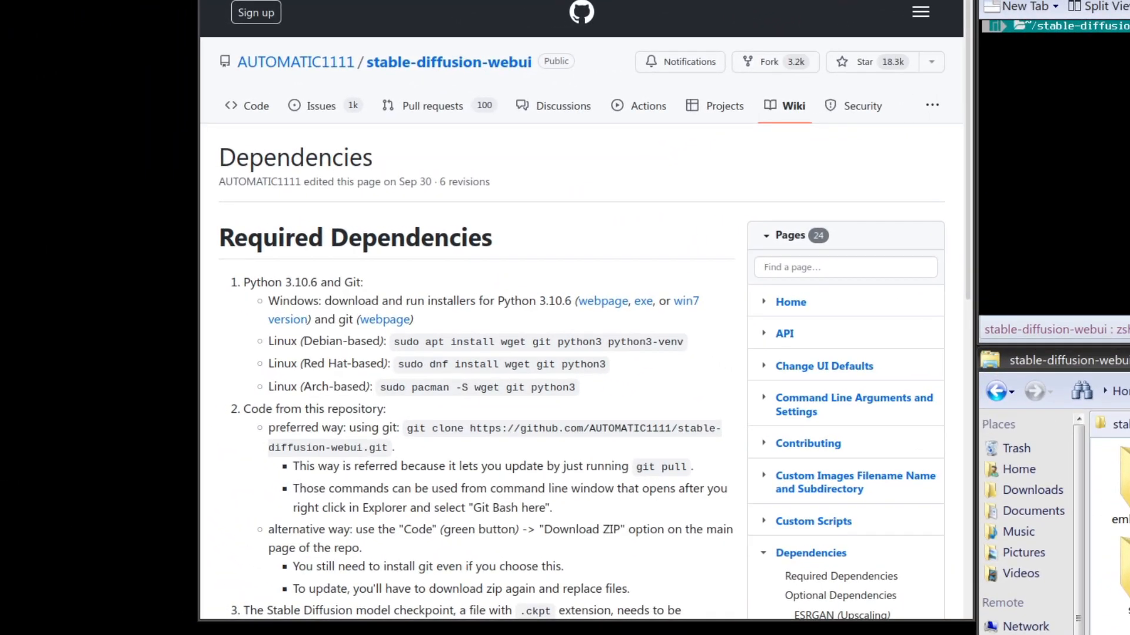
pyautogui.moveTo(577, 400)
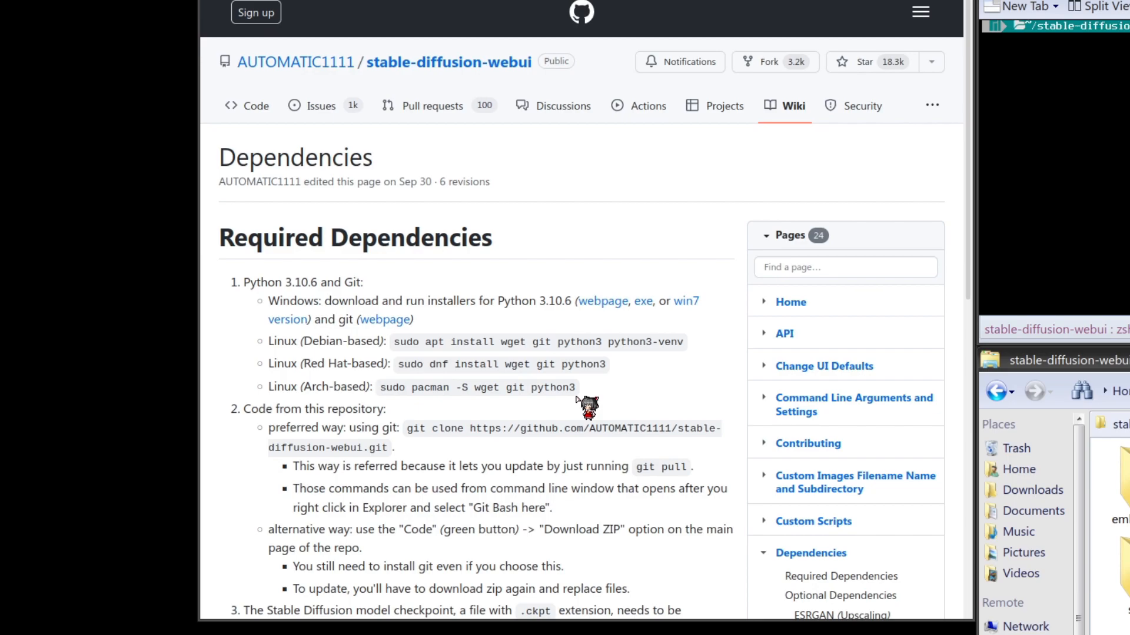
# Scroll the Dependencies wiki page from Required Dependencies down to the ESRGAN optional models.
pyautogui.scroll(-3)
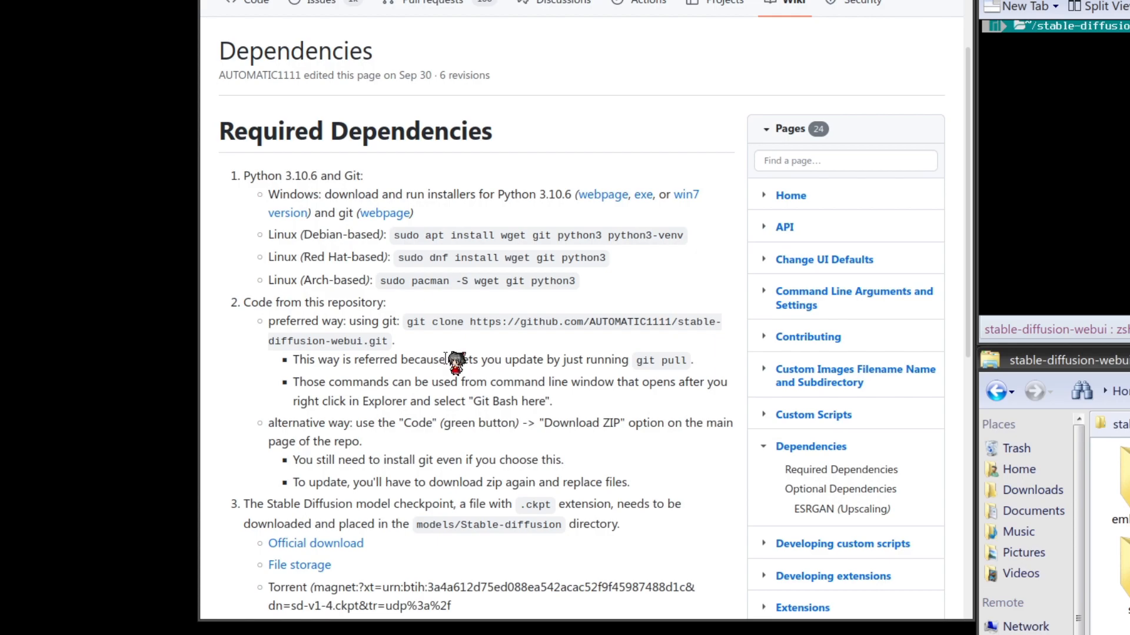
pyautogui.moveTo(452, 364)
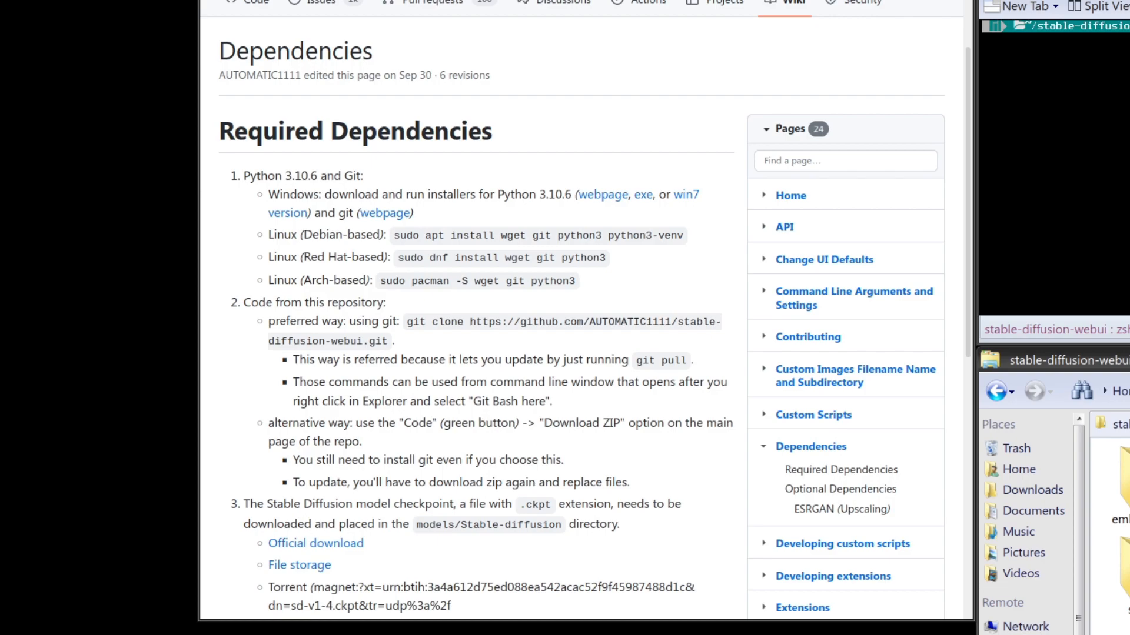
pyautogui.moveTo(688, 258)
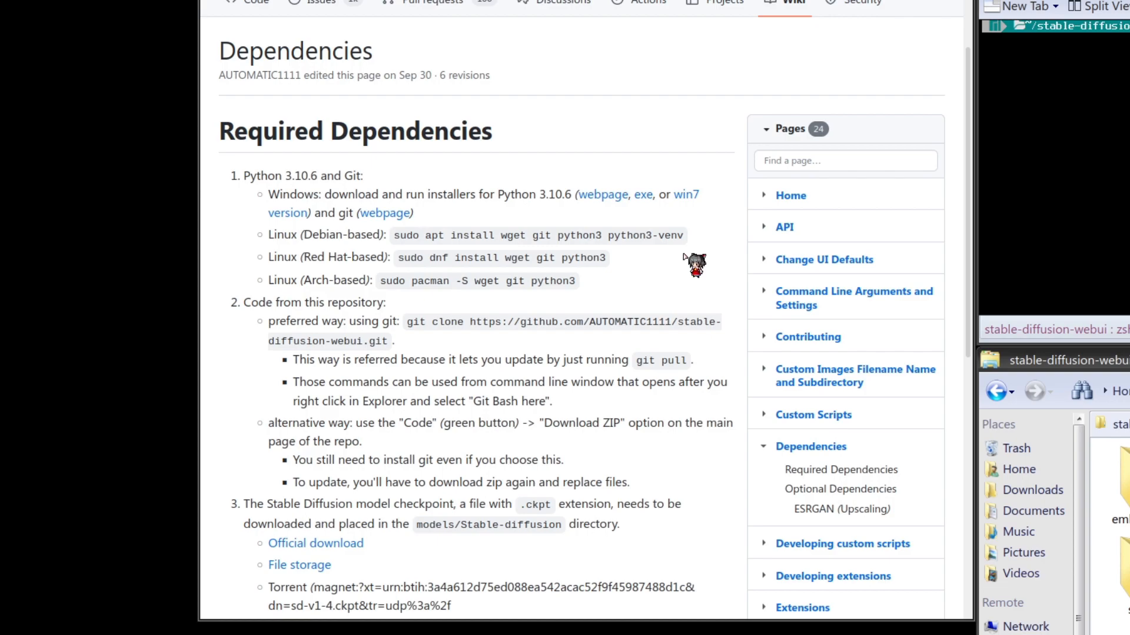
pyautogui.moveTo(695, 264)
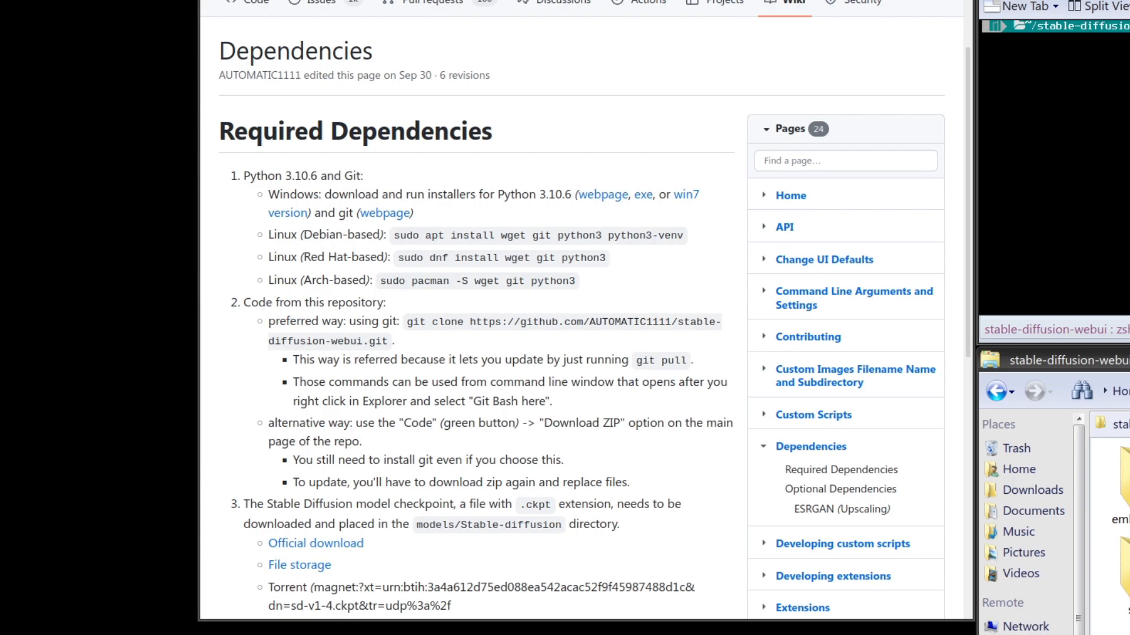
pyautogui.scroll(-3)
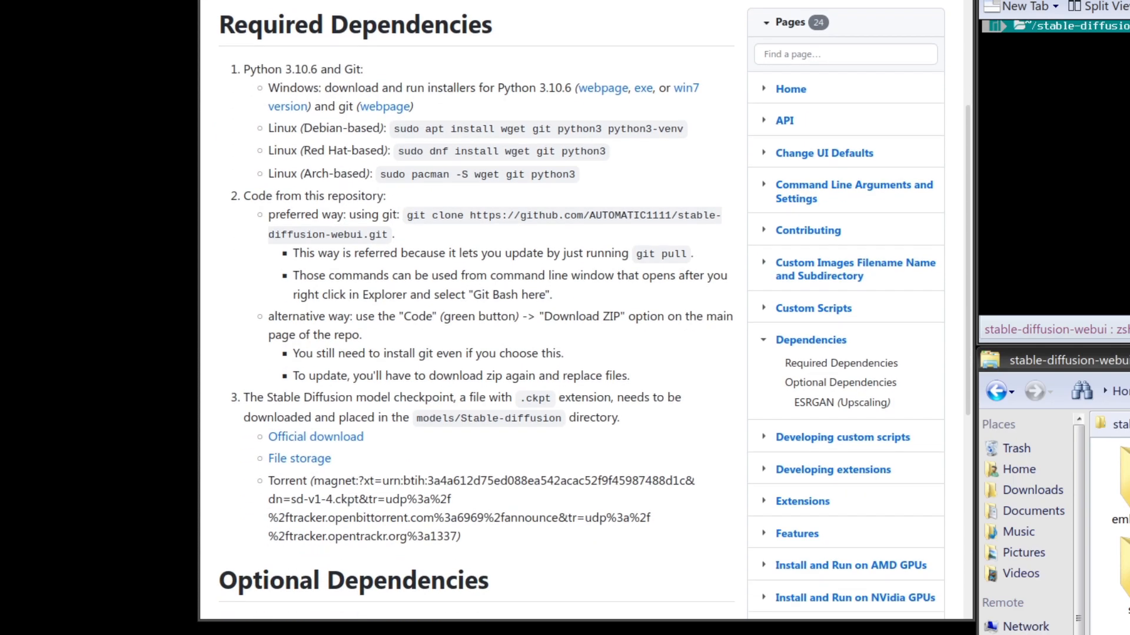
pyautogui.scroll(-3)
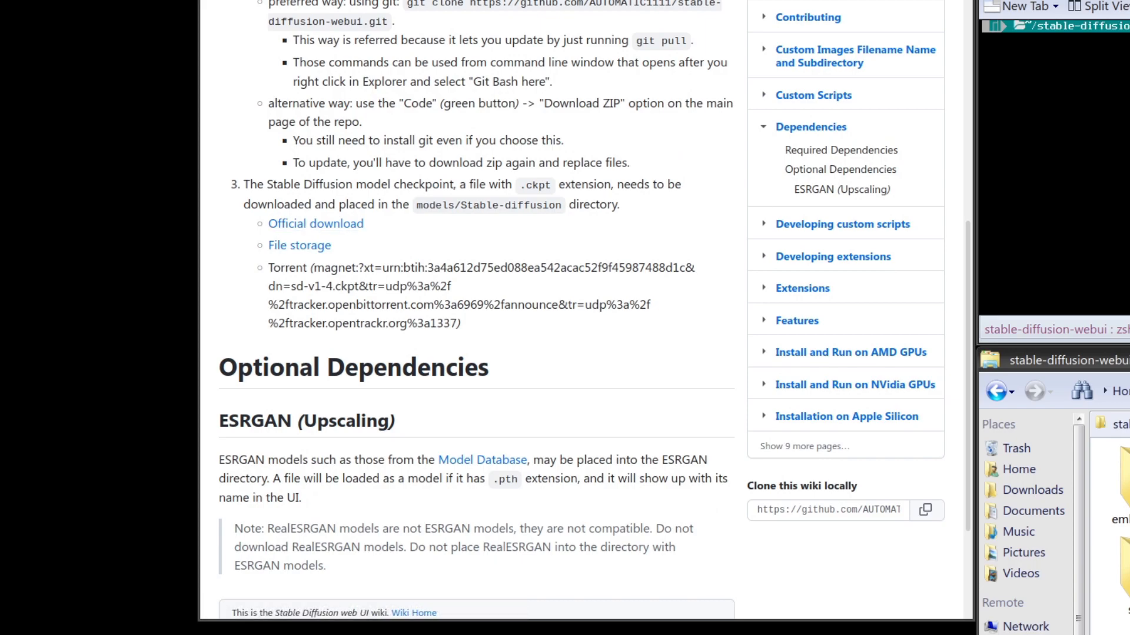
pyautogui.moveTo(510, 223)
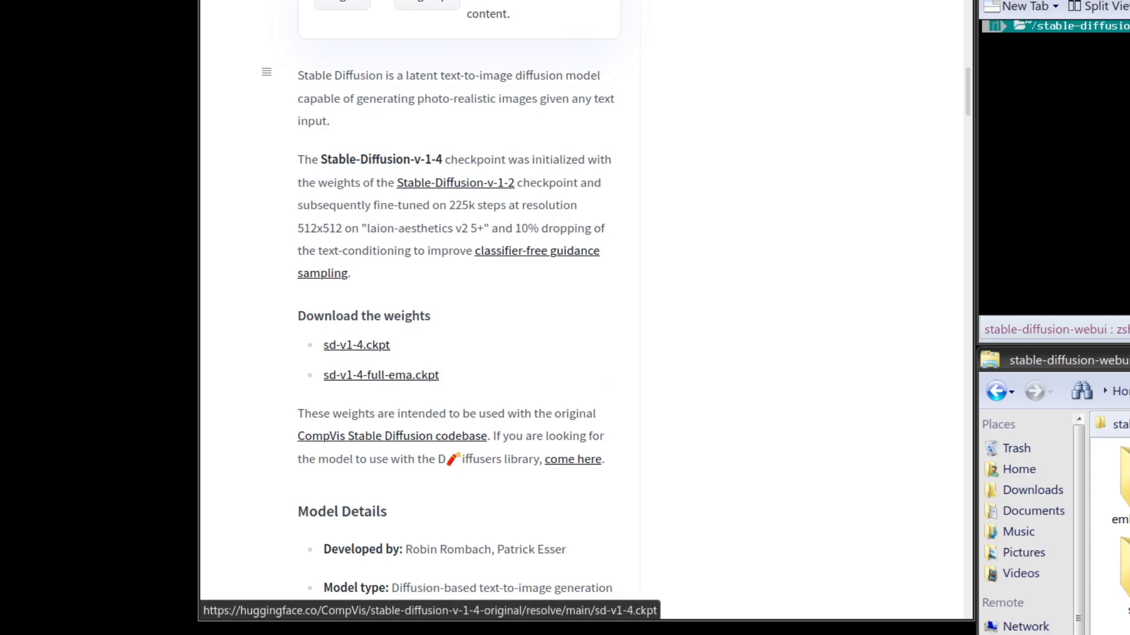
# Download the 4 GB sd-v1-4.ckpt checkpoint from the file-share page and save it to disk.
pyautogui.click(356, 345)
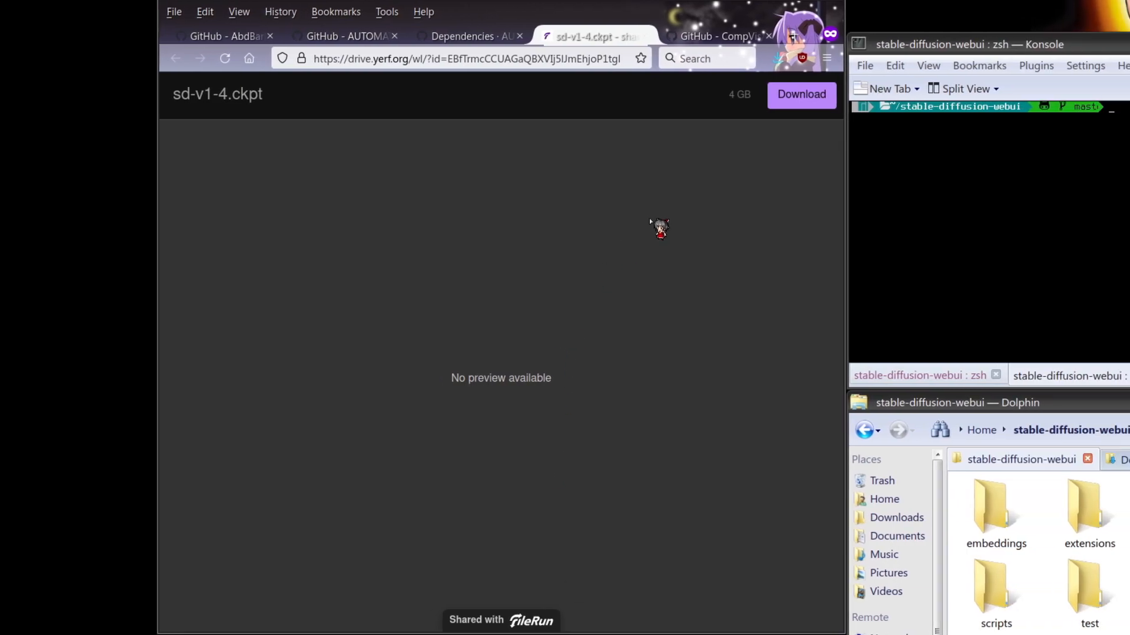
pyautogui.click(801, 94)
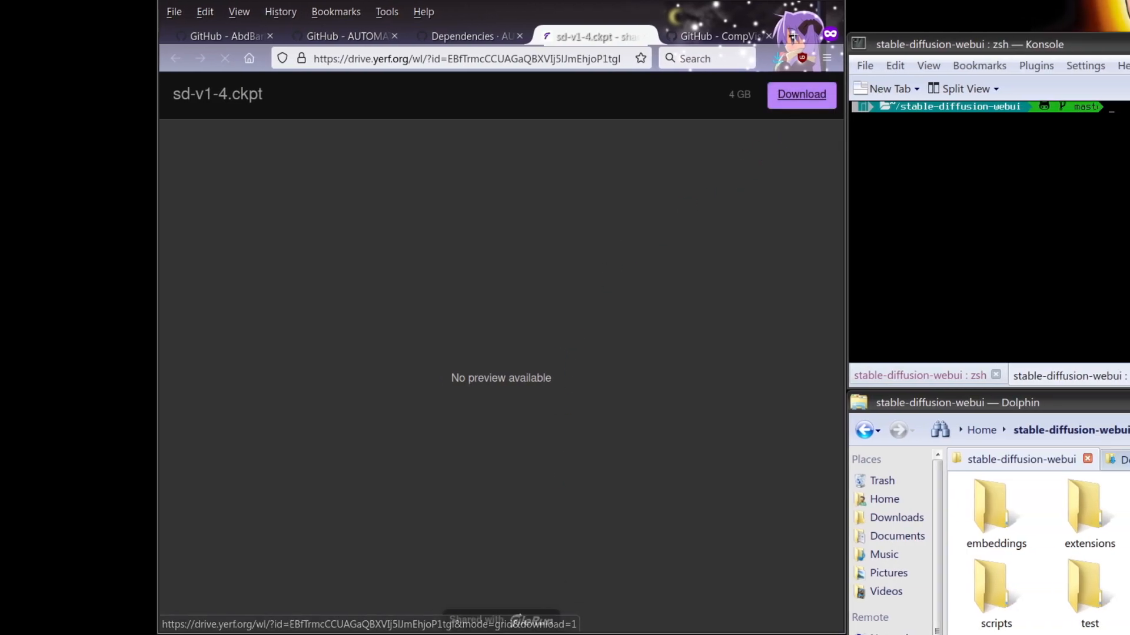
pyautogui.click(801, 94)
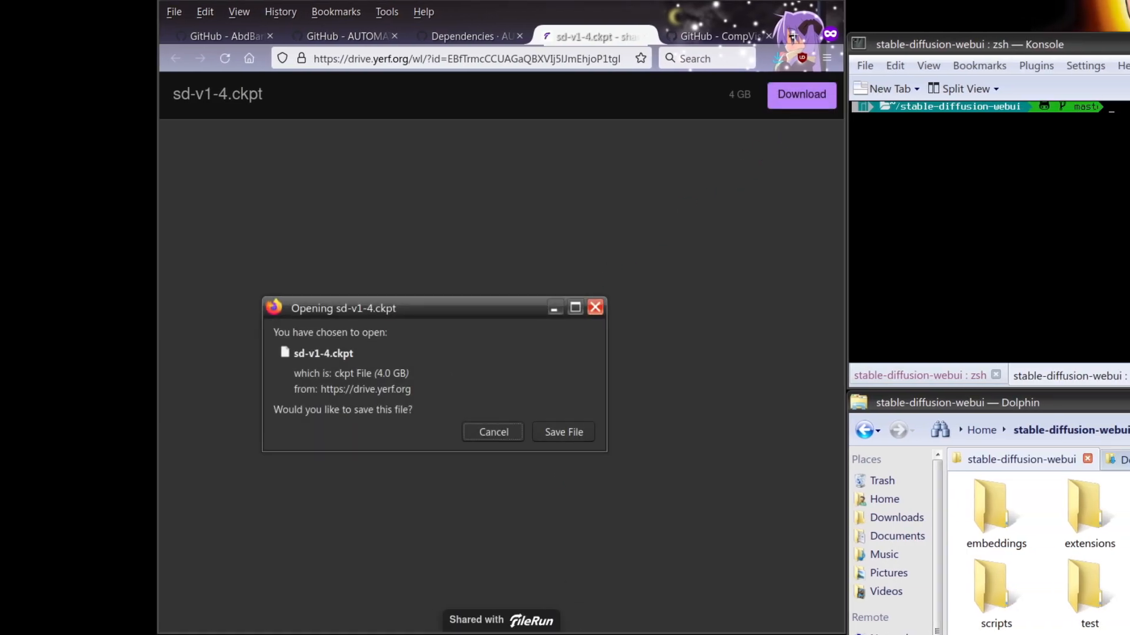
pyautogui.click(492, 432)
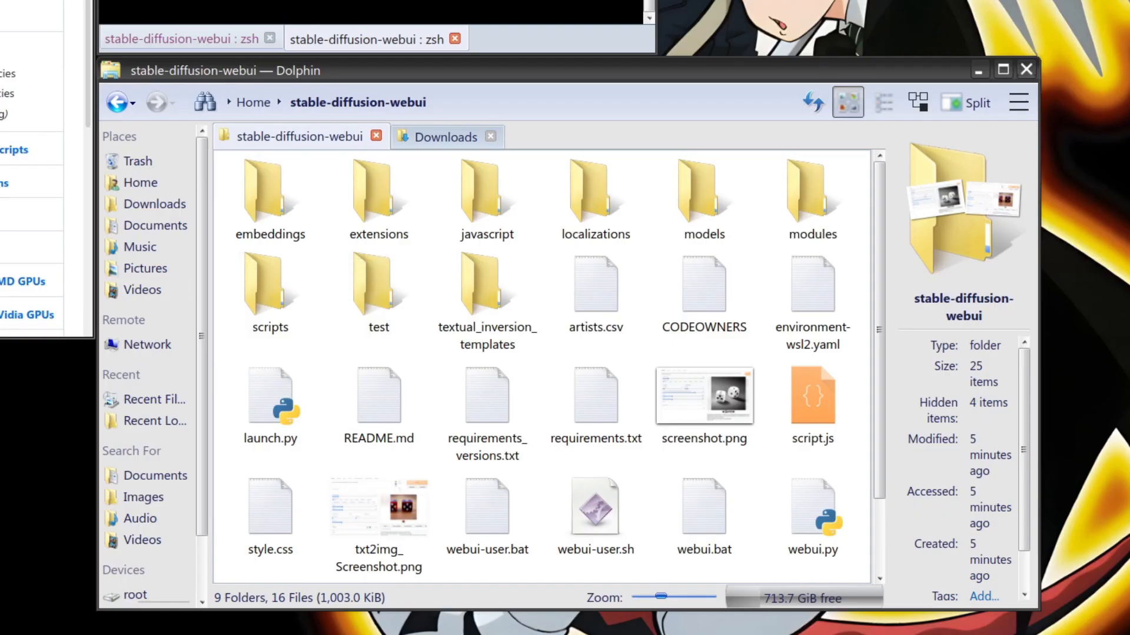
# Check sd-v1-4.ckpt in Downloads, then enter the stable-diffusion-webui models folder.
pyautogui.click(445, 137)
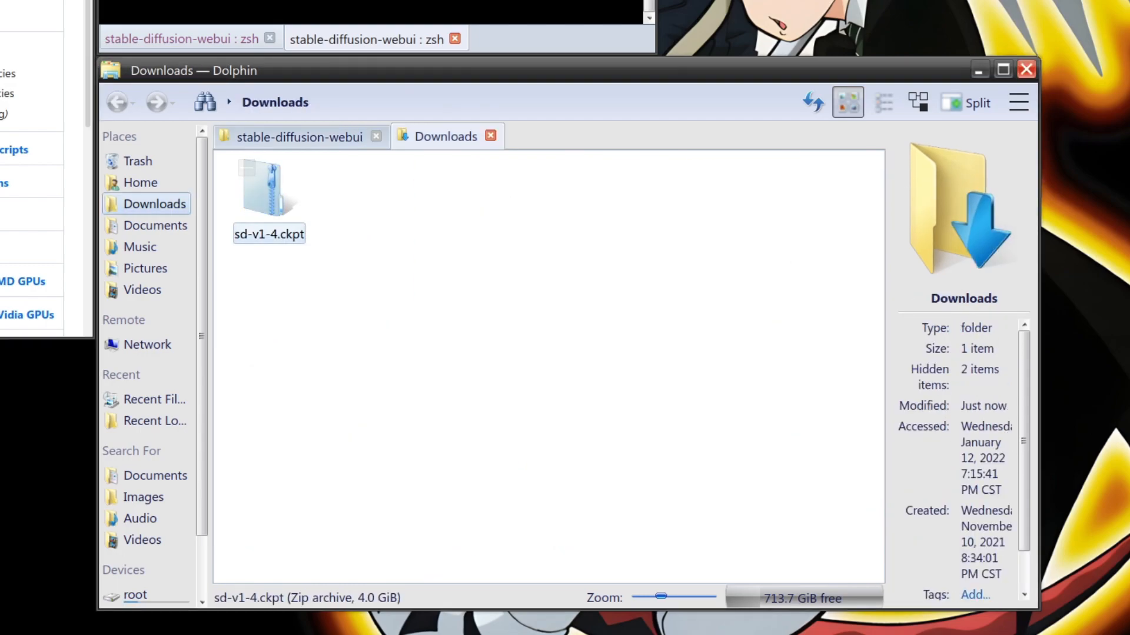
pyautogui.click(268, 188)
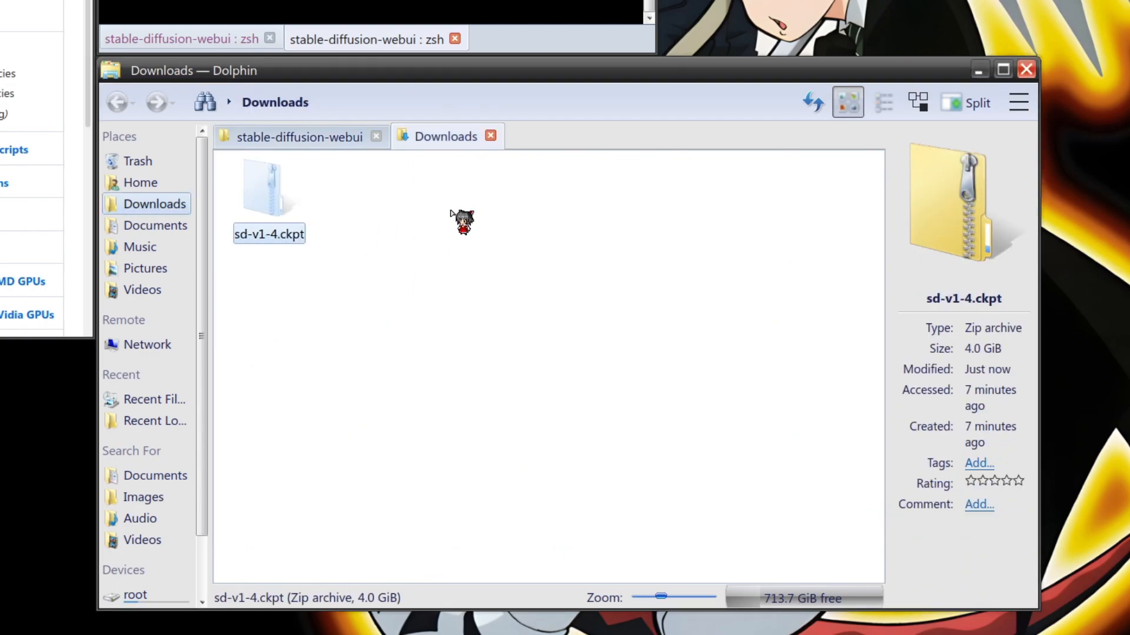
pyautogui.click(293, 137)
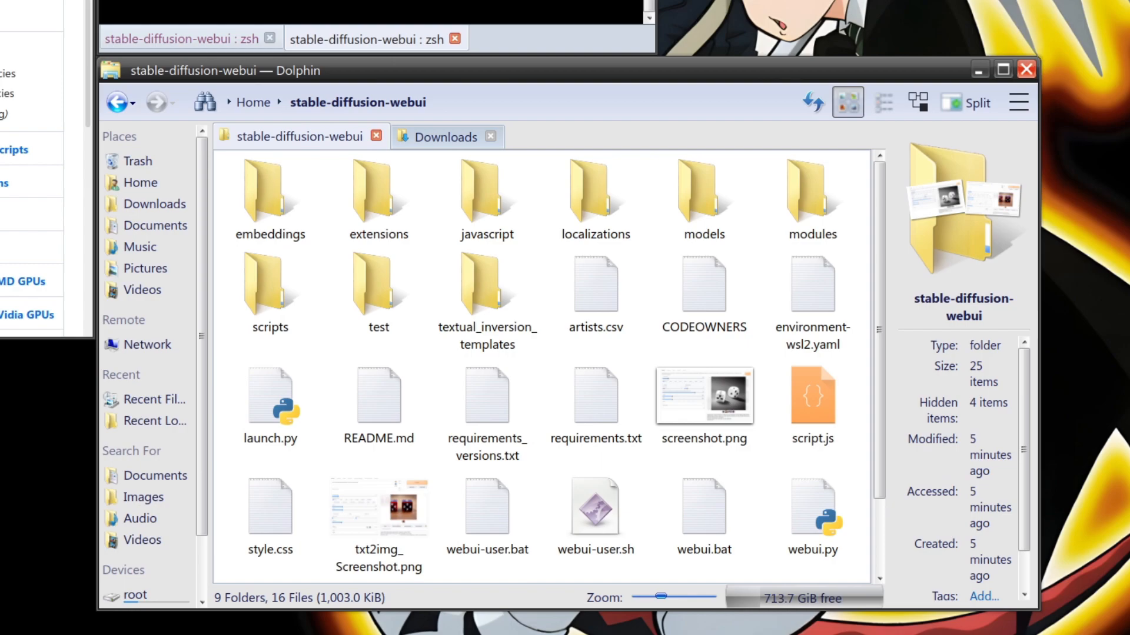
pyautogui.moveTo(464, 173)
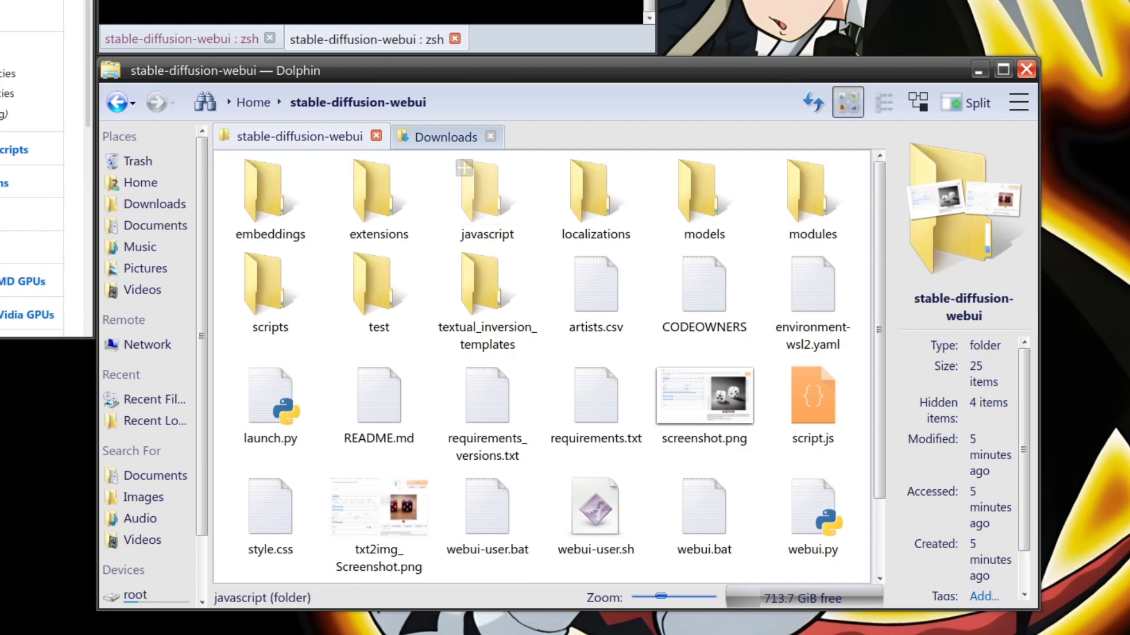
pyautogui.doubleClick(703, 188)
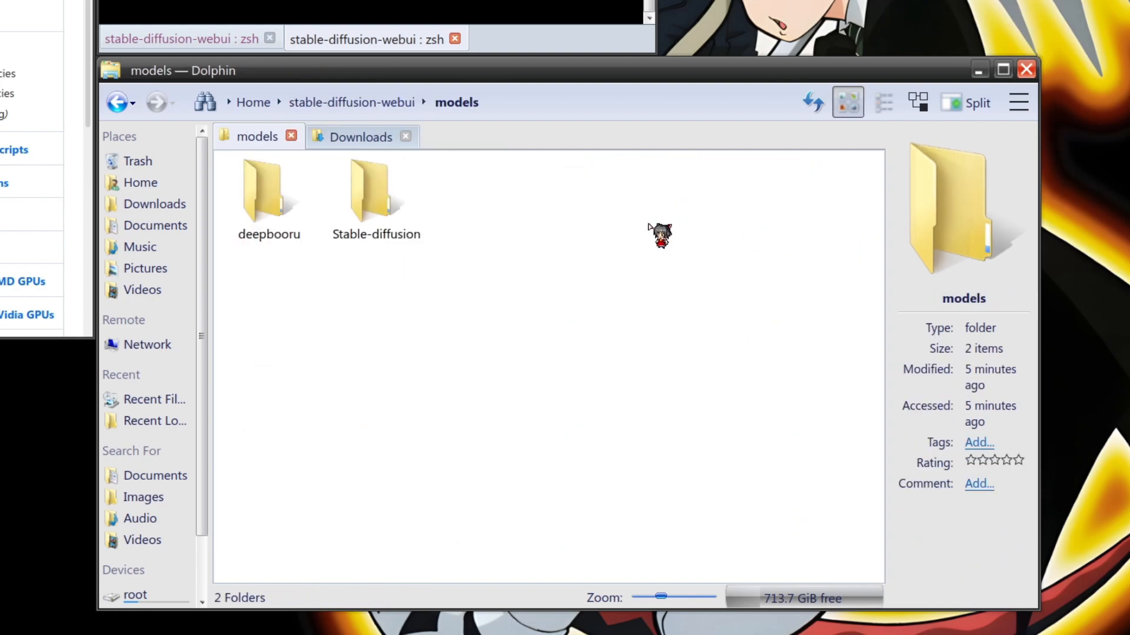
pyautogui.doubleClick(376, 189)
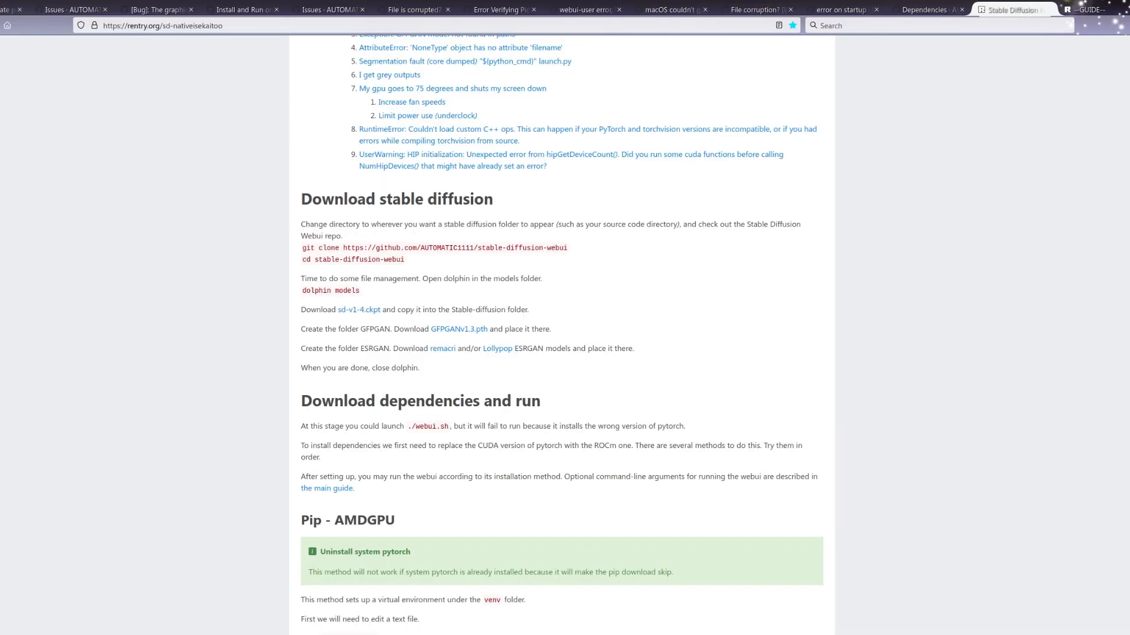
pyautogui.moveTo(897, 270)
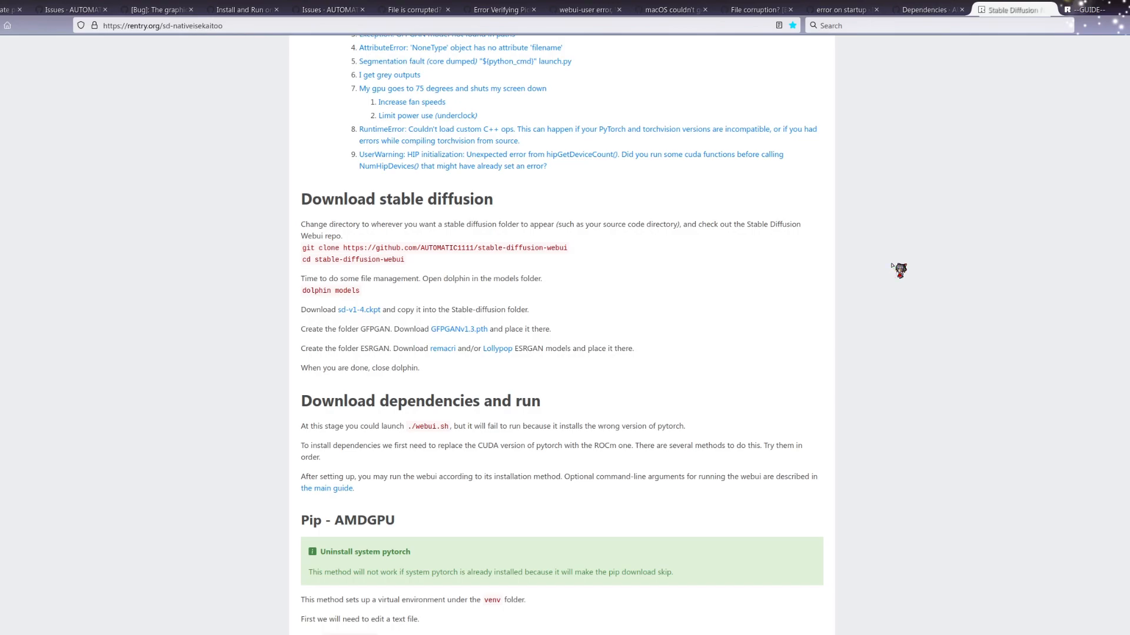
pyautogui.moveTo(894, 269)
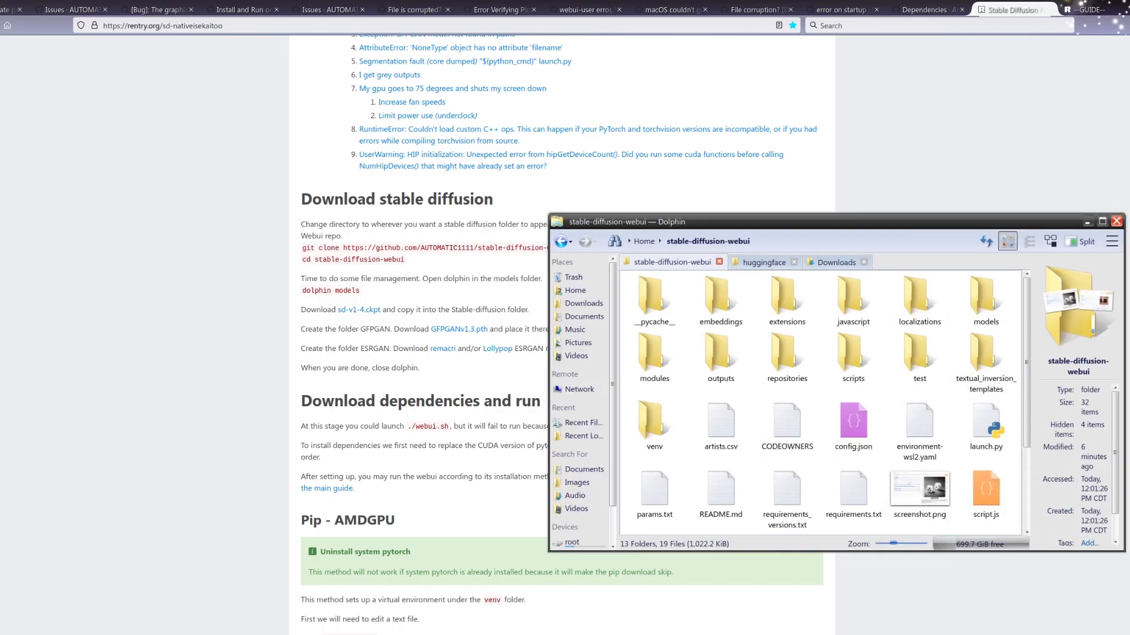
# Bring Dolphin forward and enter the models folder holding the GFPGAN and ESRGAN subfolders.
pyautogui.click(1116, 235)
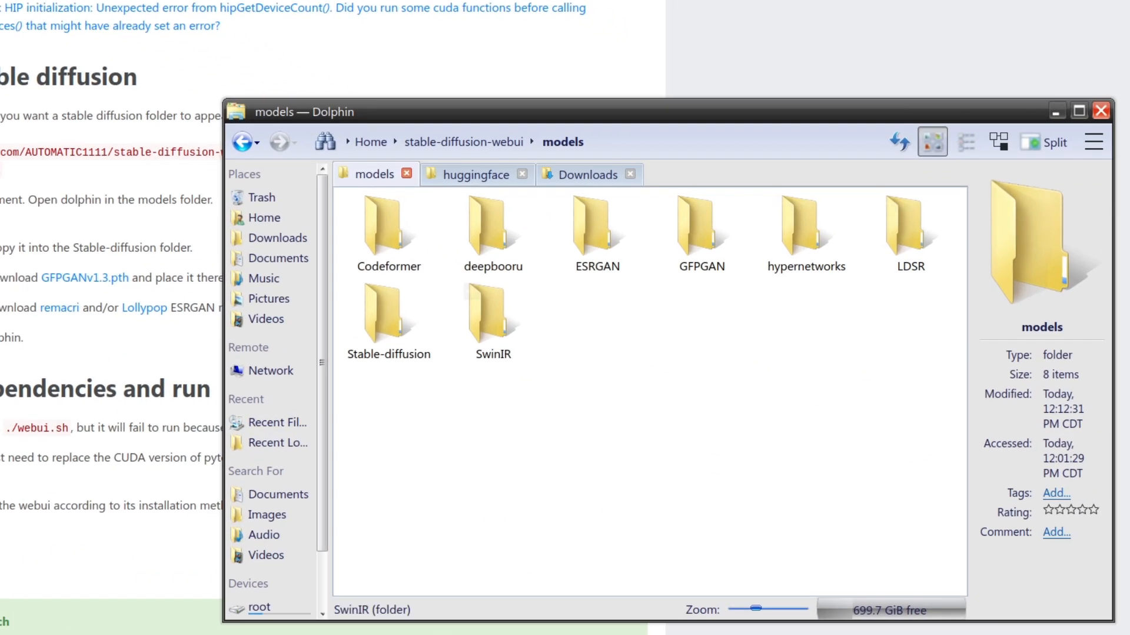
pyautogui.doubleClick(388, 311)
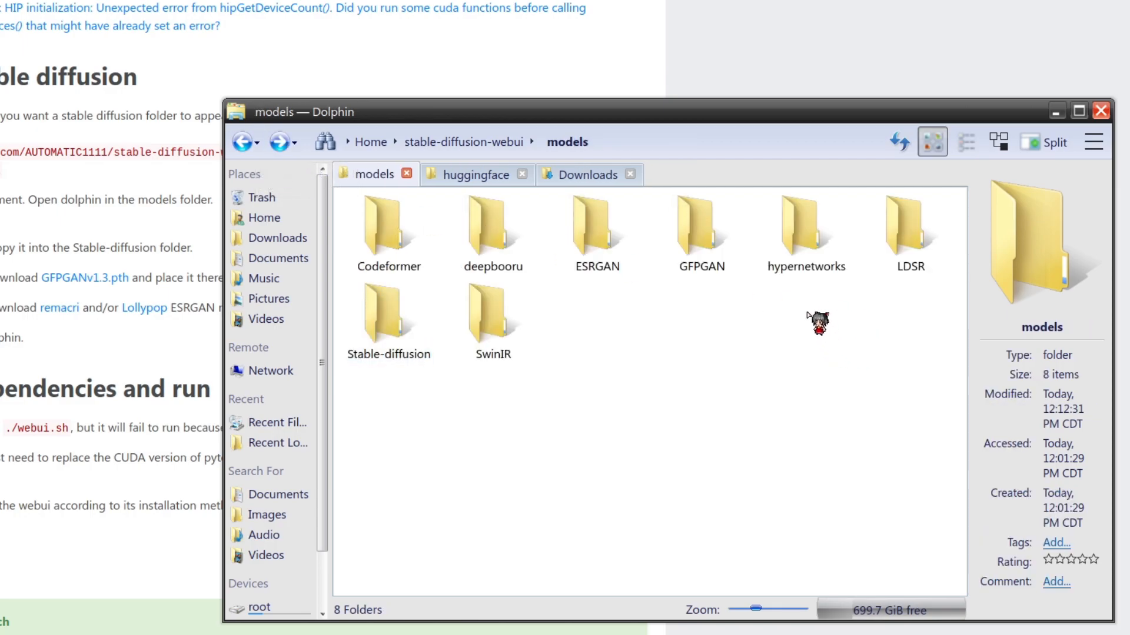
pyautogui.click(701, 227)
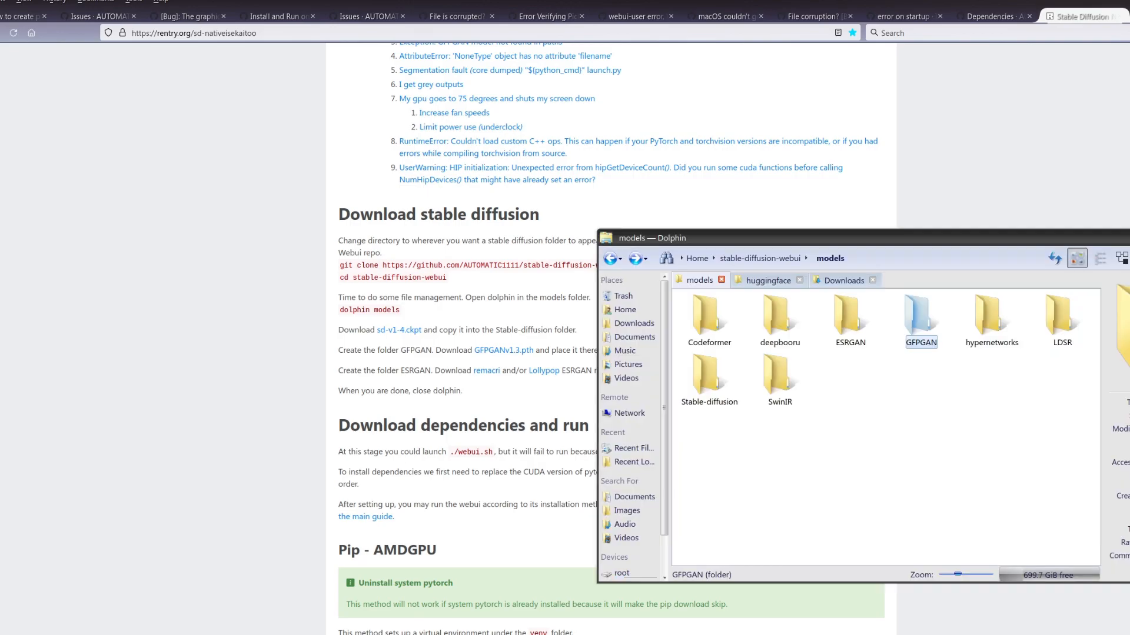
# Check GFPGANv1.3.pth, lollypop.pth and sd-v1-4.ckpt in Downloads, then go up to stable-diffusion-webui.
pyautogui.click(842, 280)
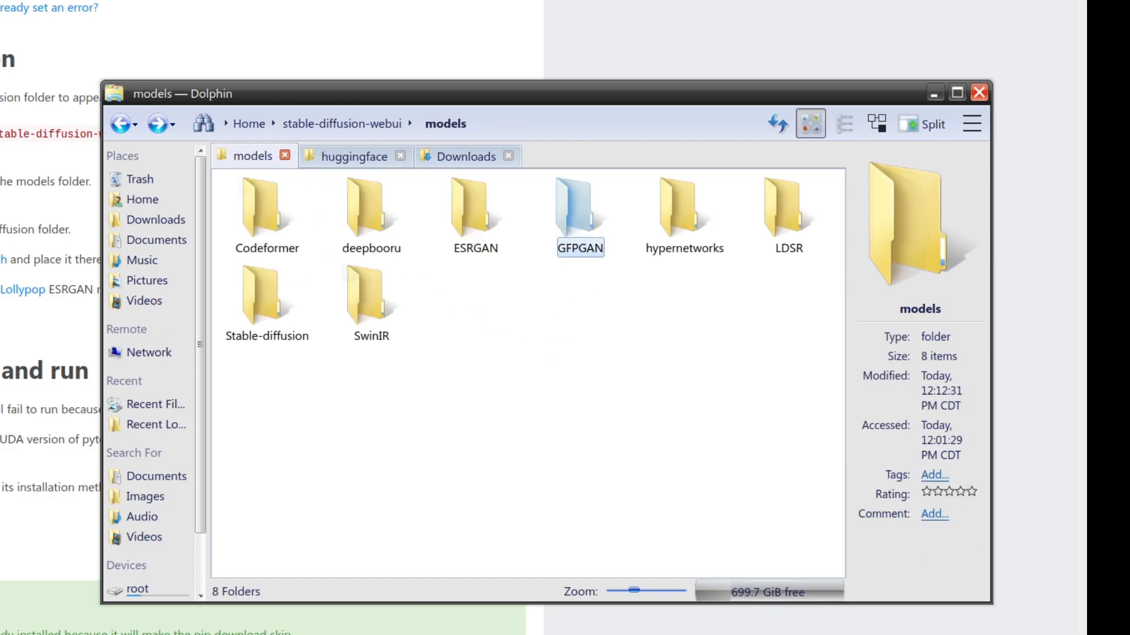
pyautogui.click(466, 156)
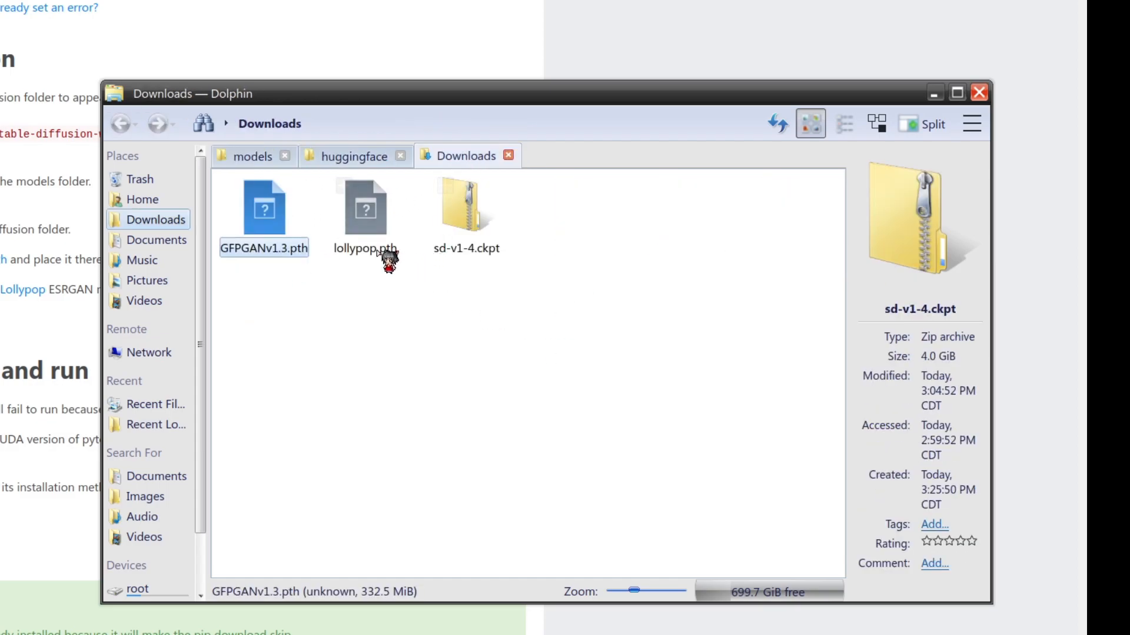
pyautogui.click(247, 155)
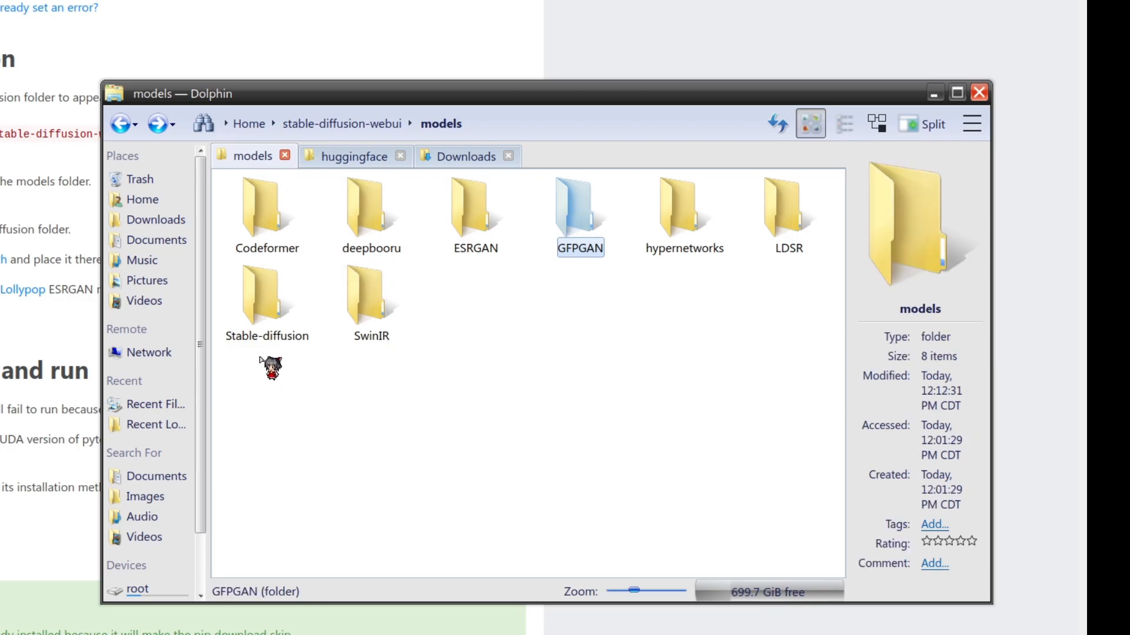
pyautogui.doubleClick(474, 206)
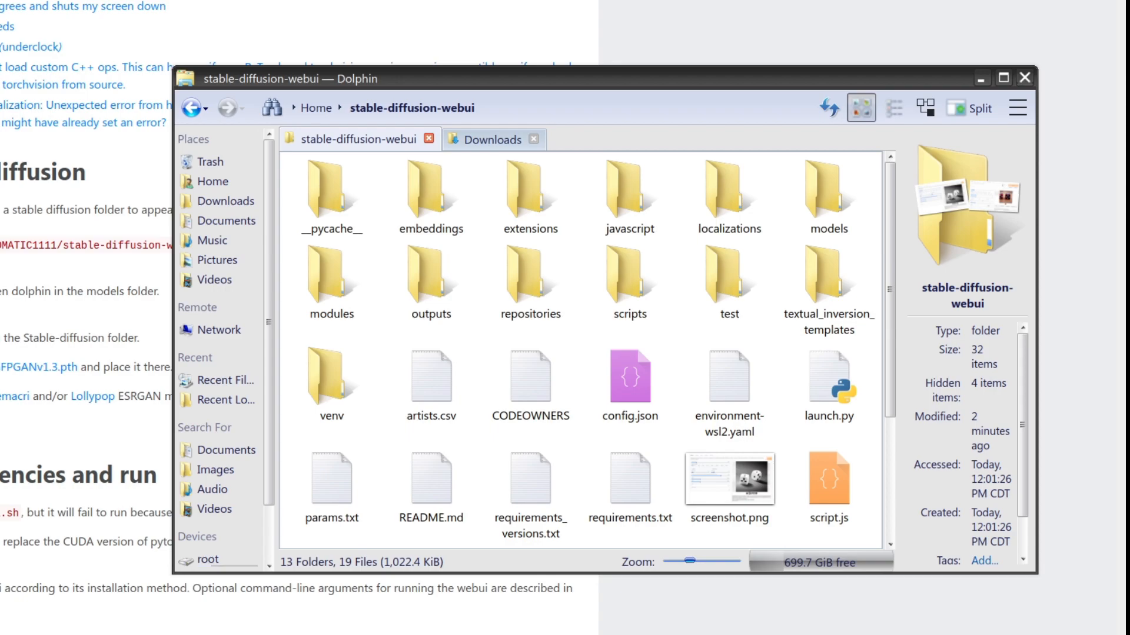
# Open webui-user.sh from the stable-diffusion-webui folder in Kate.
pyautogui.scroll(-3)
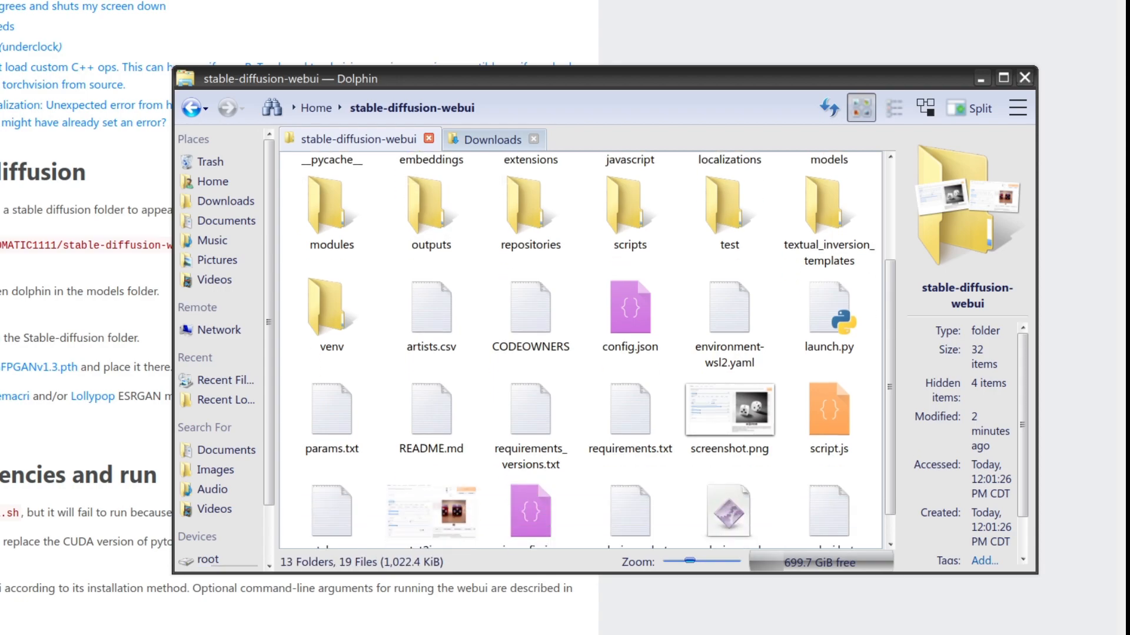
pyautogui.scroll(-3)
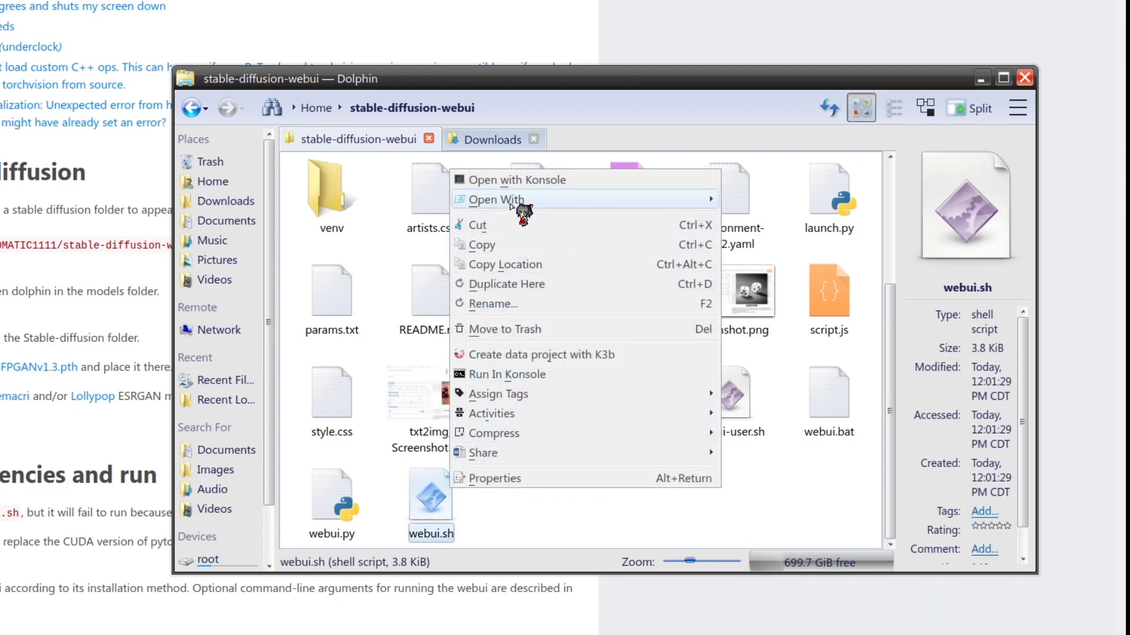
pyautogui.click(495, 199)
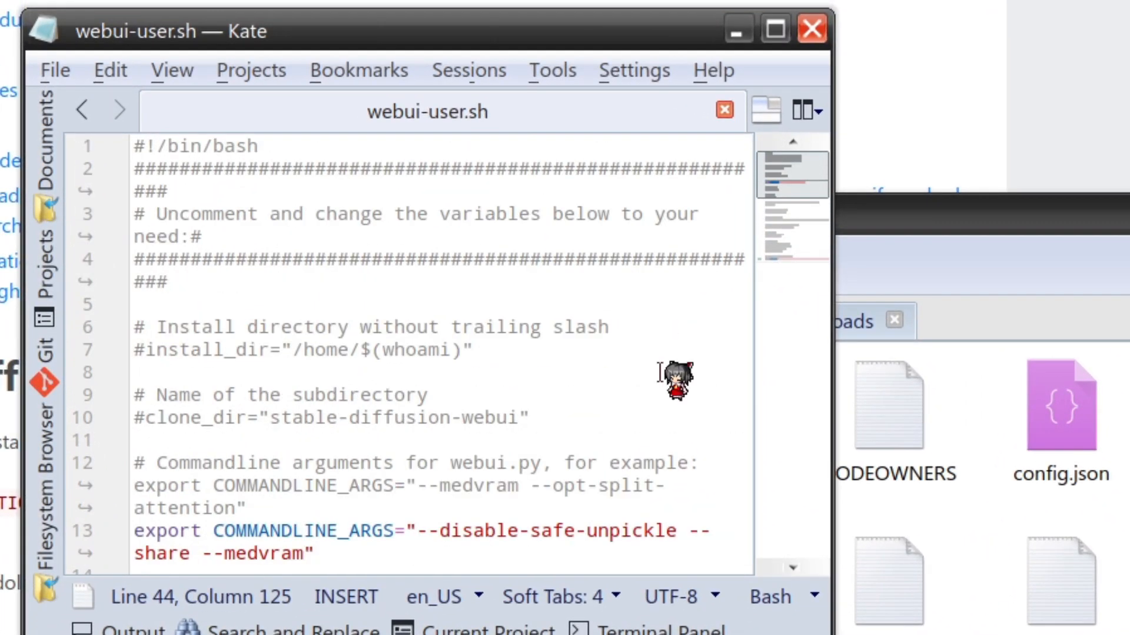
pyautogui.moveTo(355, 537)
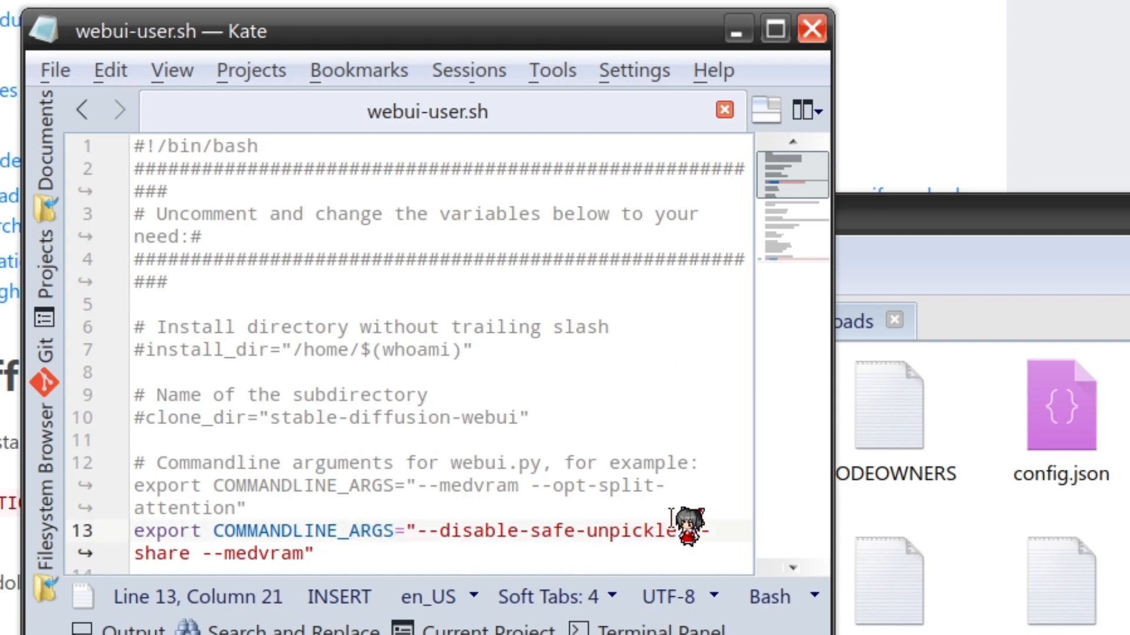
# Replace the COMMANDLINE_ARGS value in webui-user.sh with --disable-safe-unpickle --share --medvram.
pyautogui.scroll(-3)
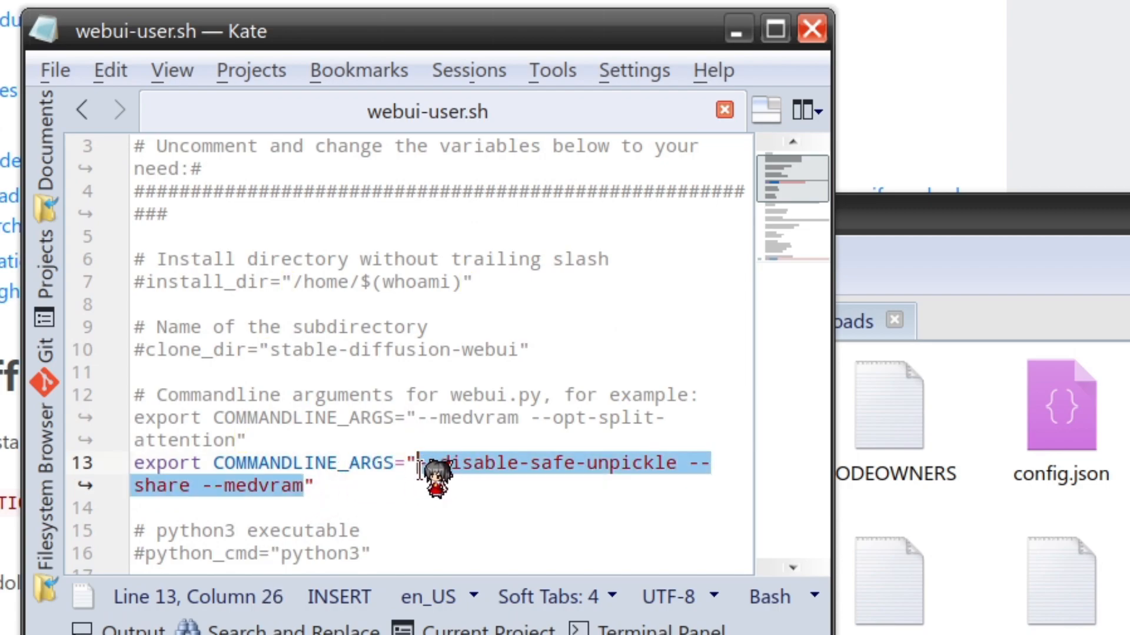
pyautogui.press('Delete')
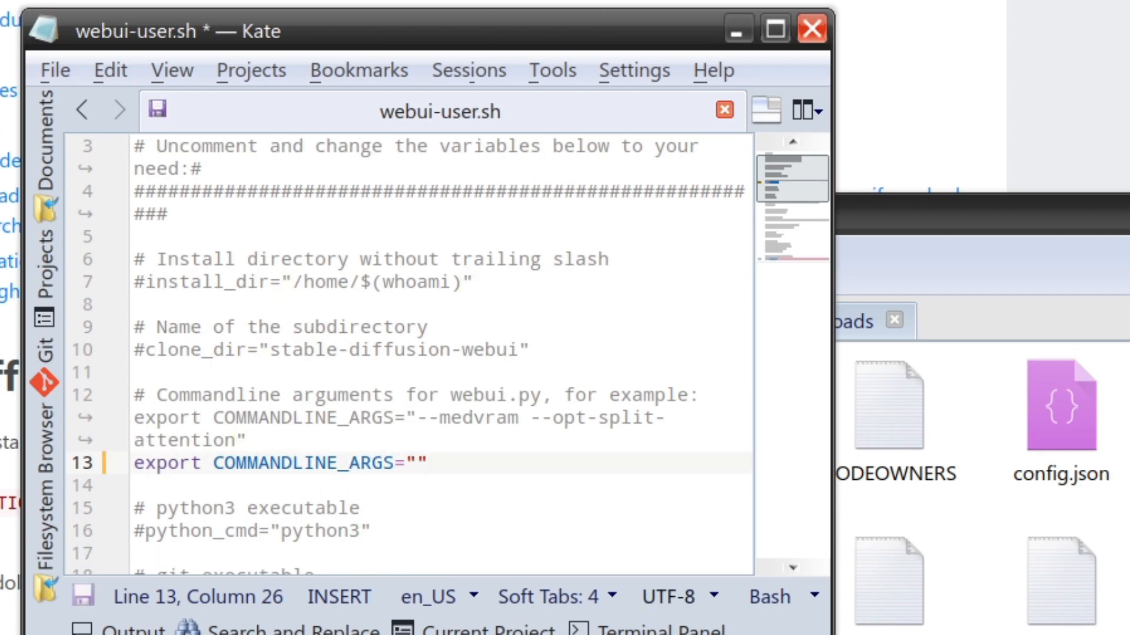
pyautogui.write('--disable-safe-unpickle --share --medvram')
pyautogui.write('./webui.sh')
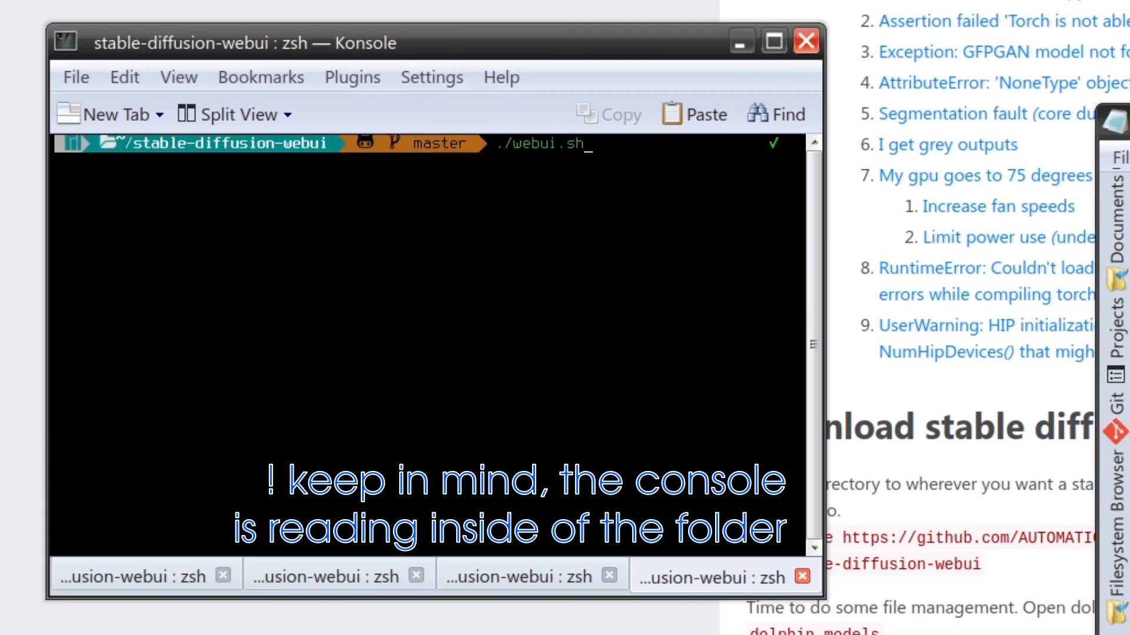
pyautogui.press('Return')
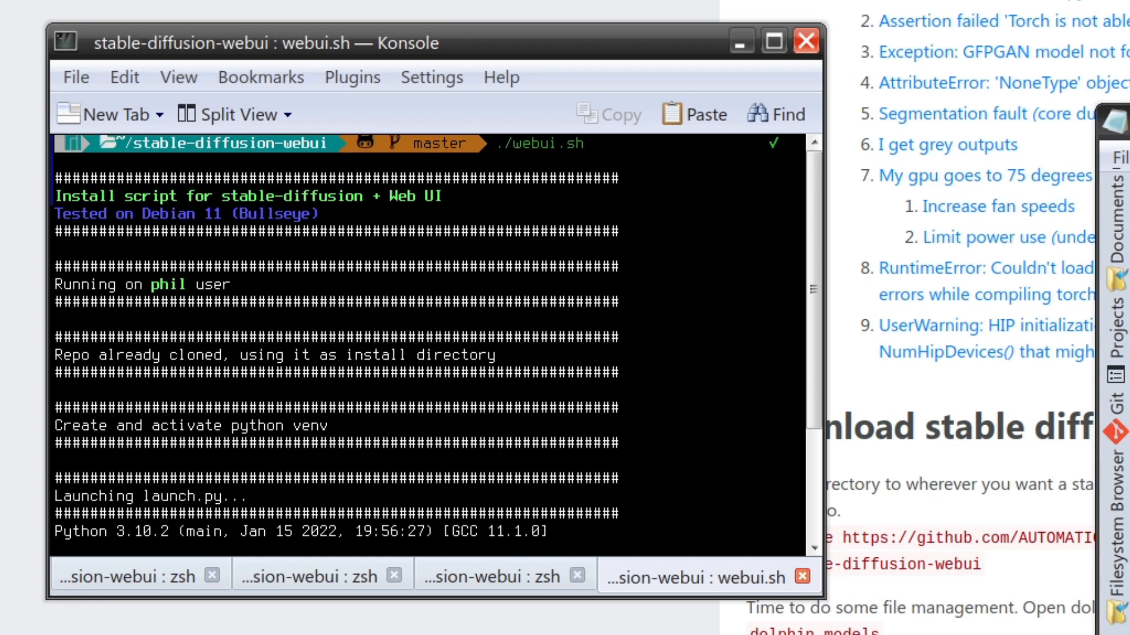
pyautogui.moveTo(543, 360)
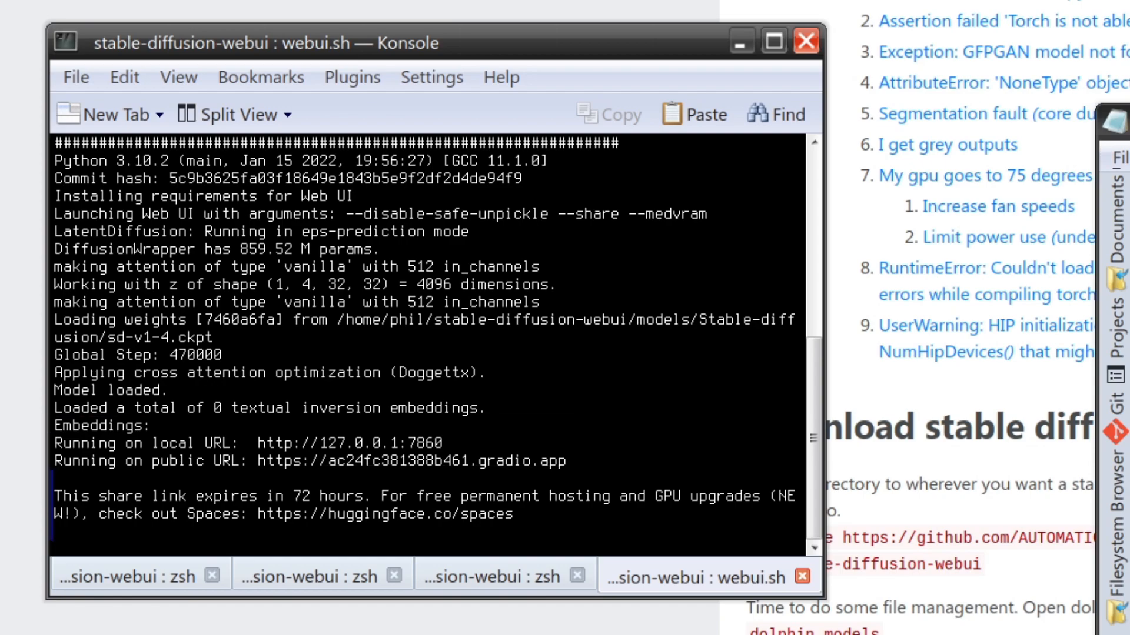
pyautogui.moveTo(520, 442)
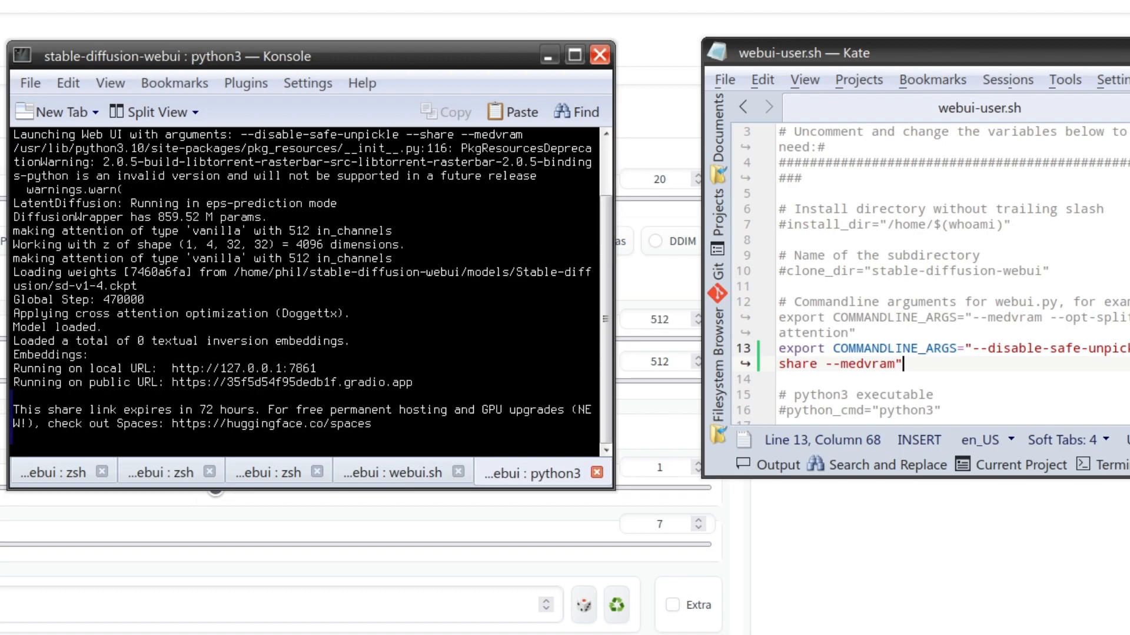
# Compare the two Konsole tabs' local addresses: first instance on 127.0.0.1:7860, second on 7861.
pyautogui.click(393, 473)
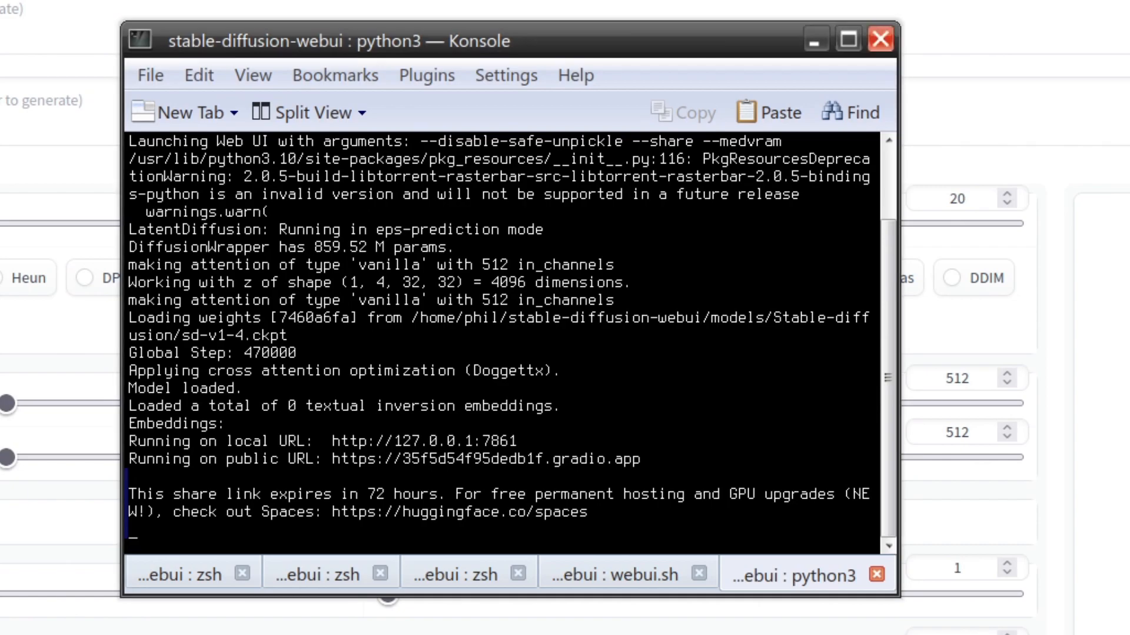
pyautogui.click(614, 575)
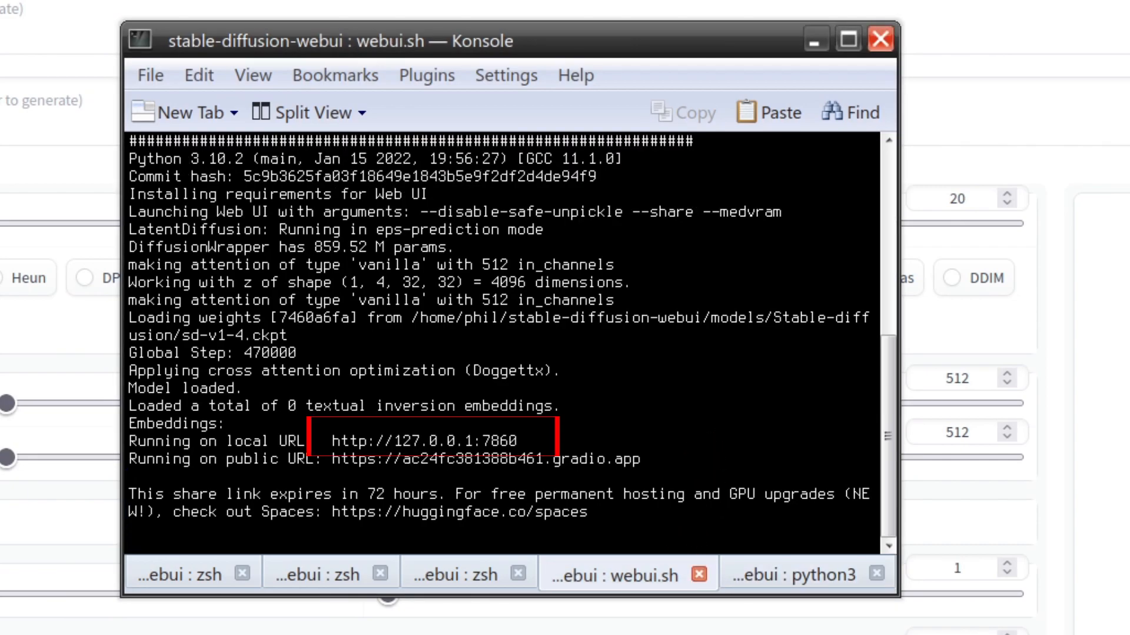
pyautogui.click(798, 574)
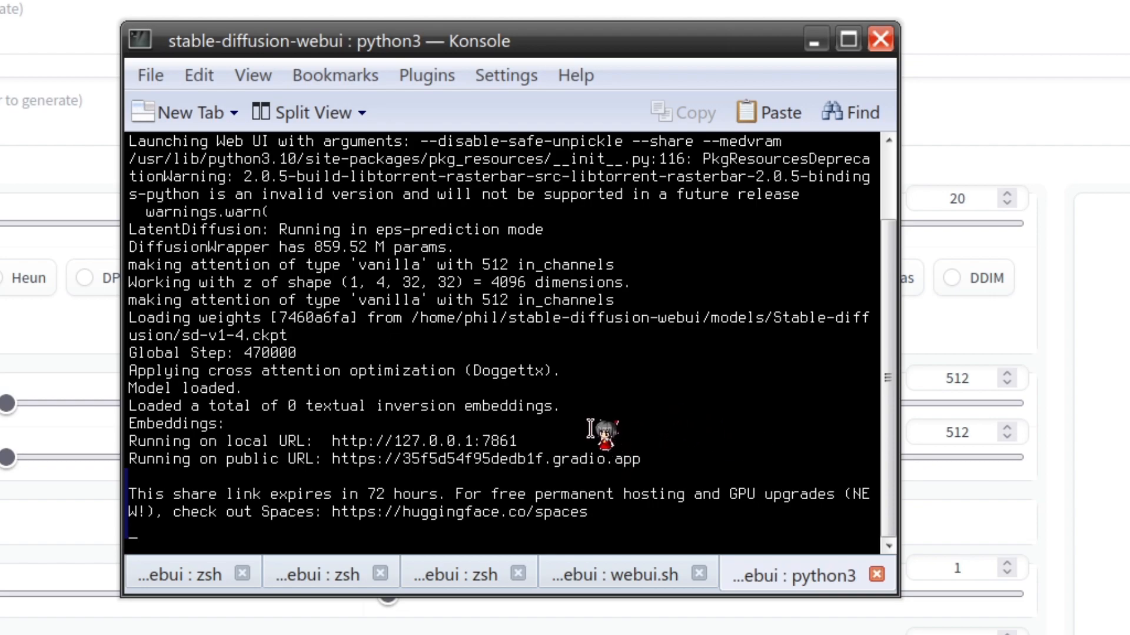
pyautogui.moveTo(596, 443)
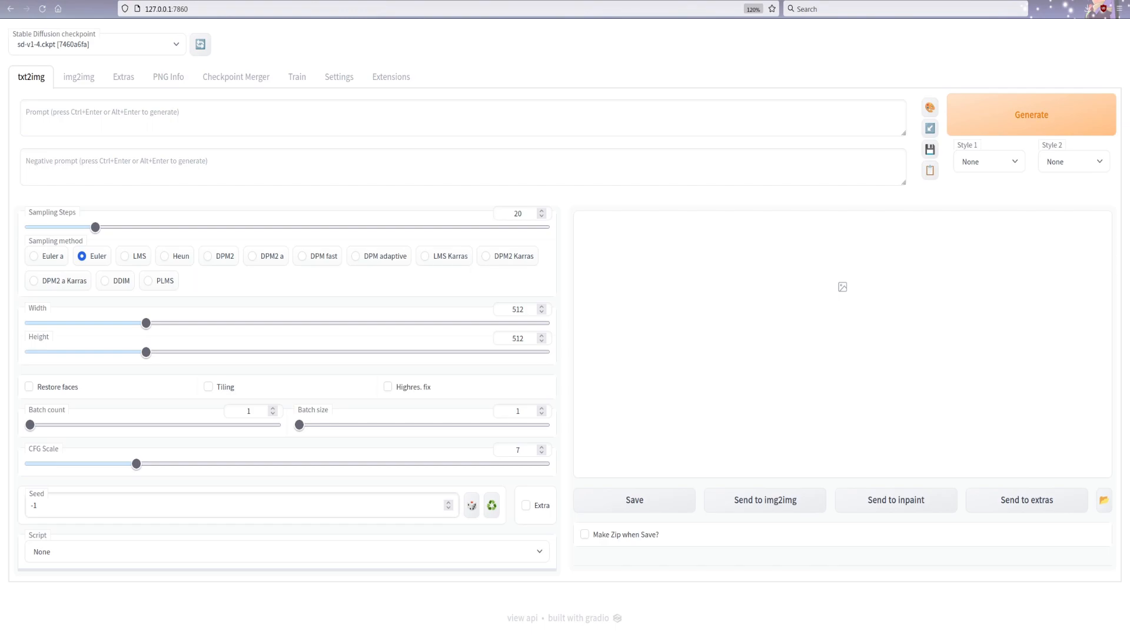
# Keep sd-v1-4.ckpt selected as the Stable Diffusion checkpoint.
pyautogui.click(96, 45)
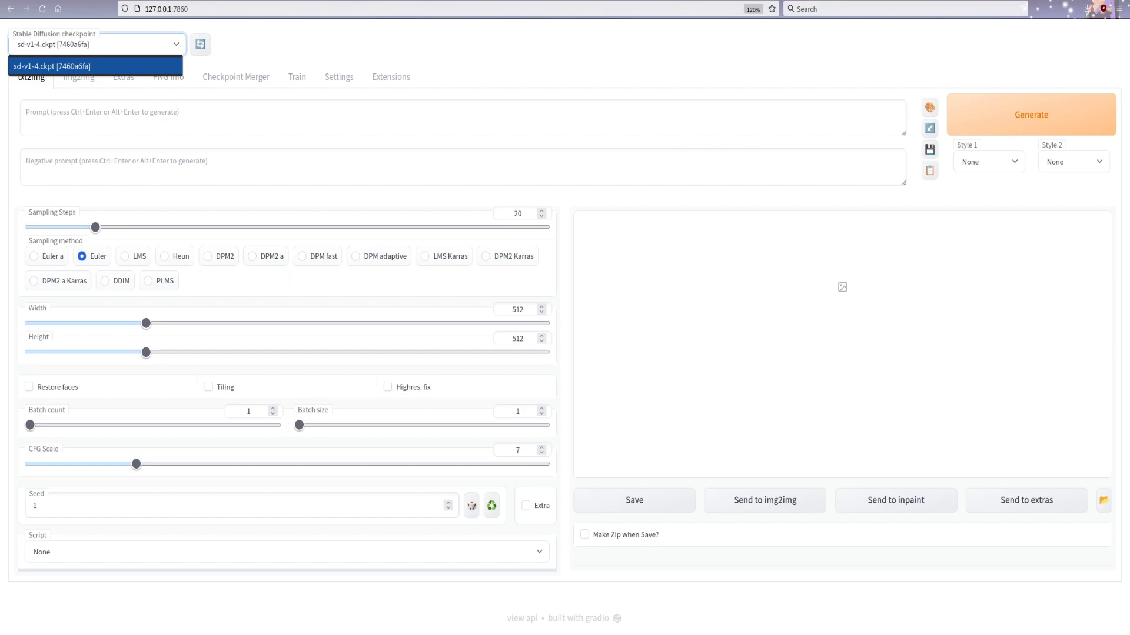
pyautogui.click(64, 65)
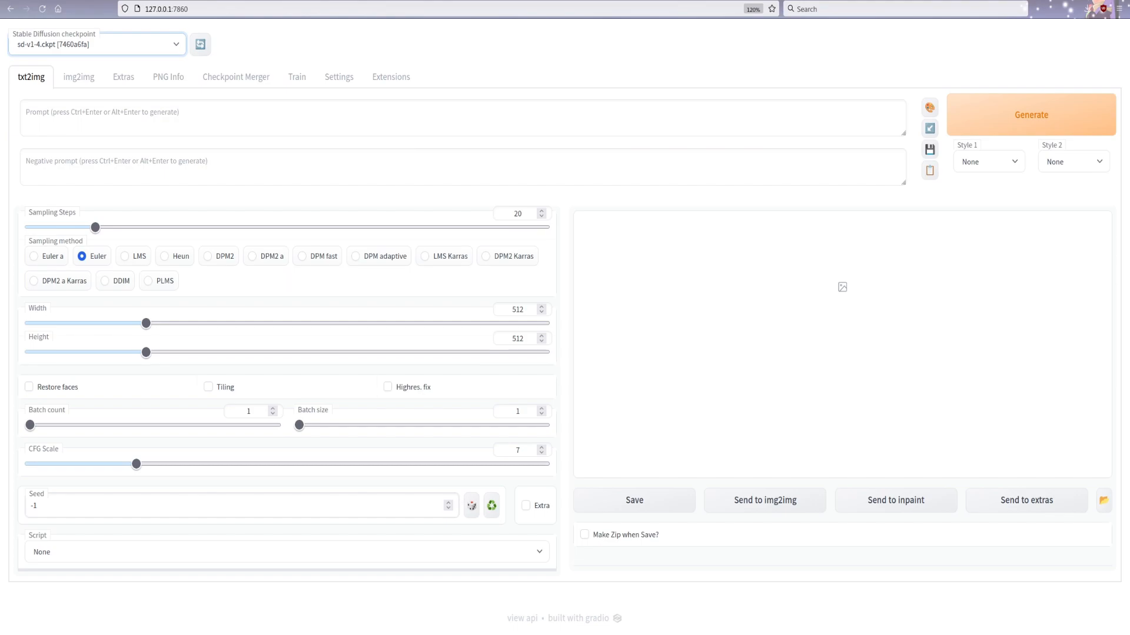
# Enable the Extra seed options and set the Variation seed to 1000.
pyautogui.click(524, 506)
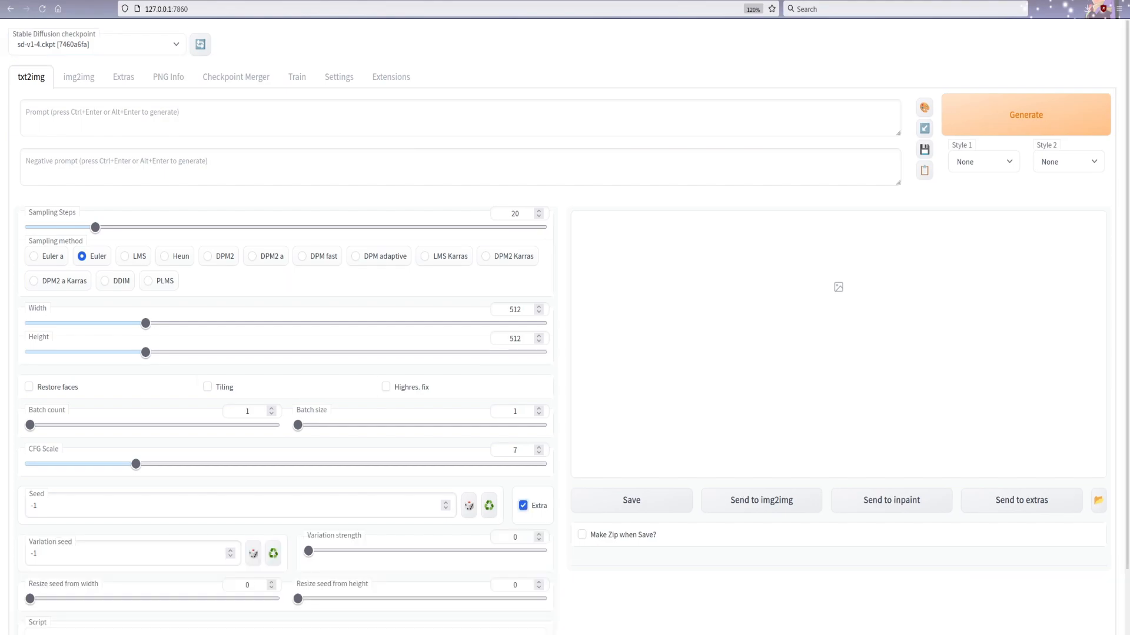
pyautogui.scroll(-3)
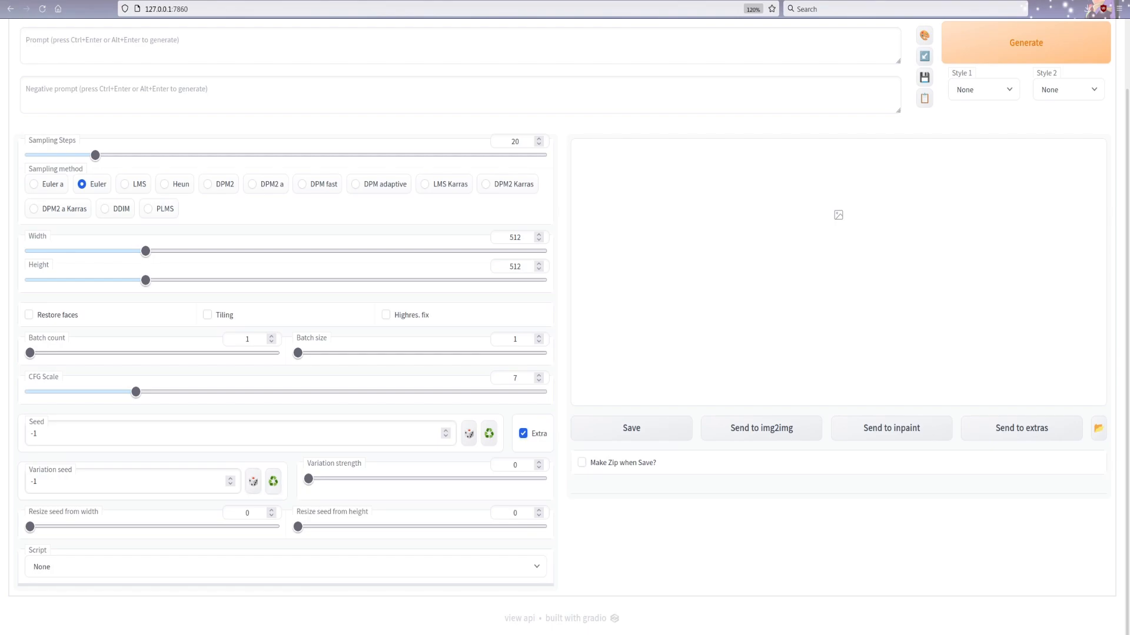
pyautogui.write('0')
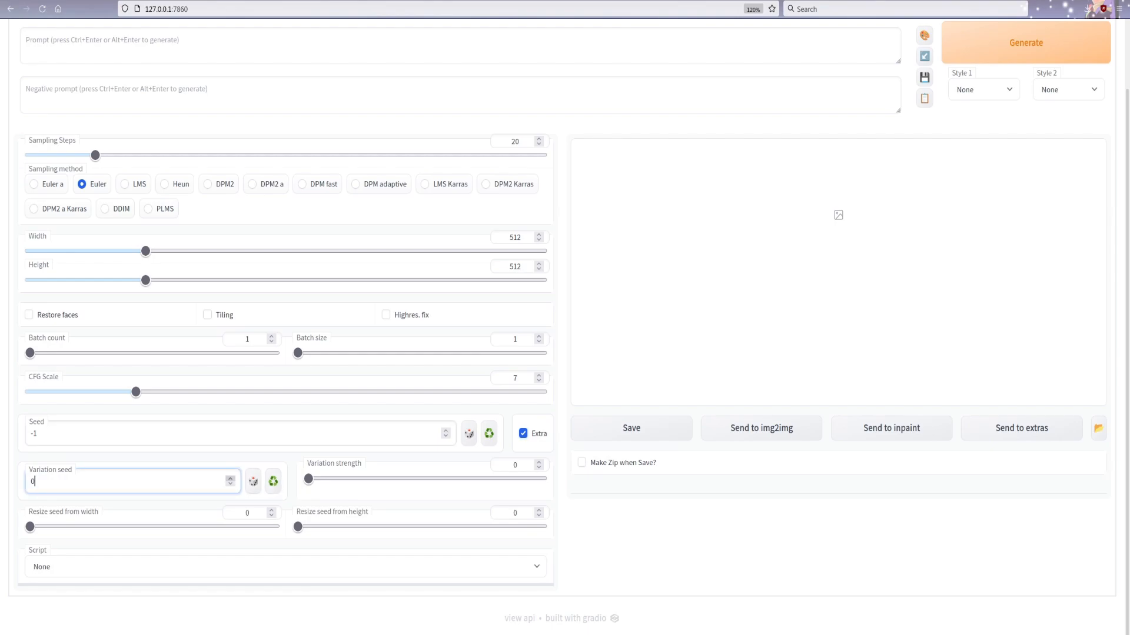
pyautogui.write('1000')
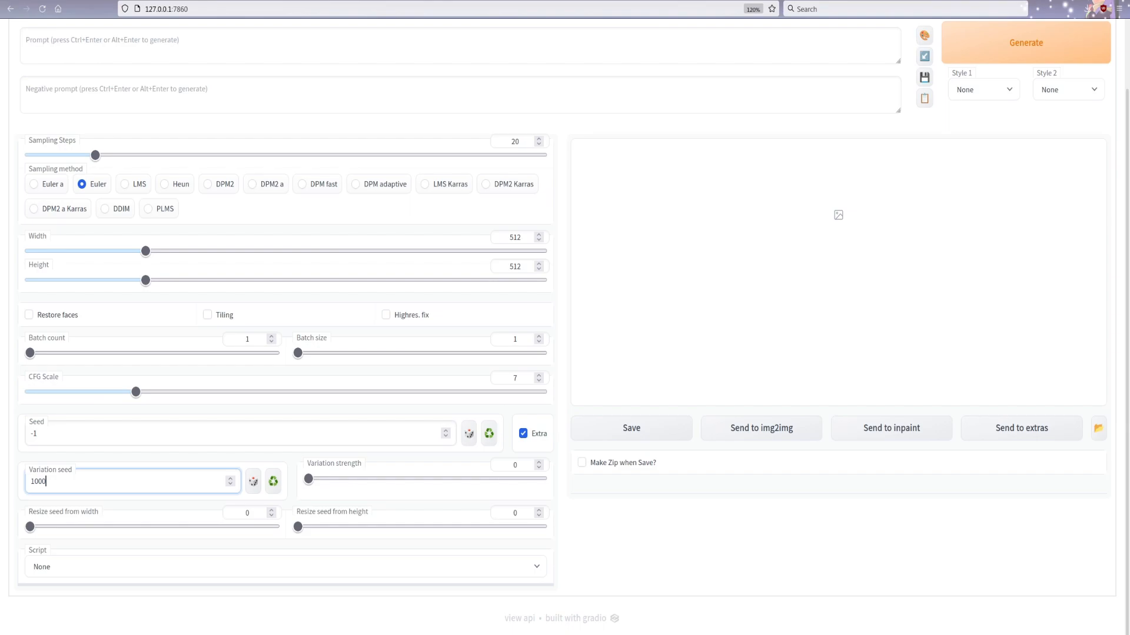
pyautogui.press('Backspace')
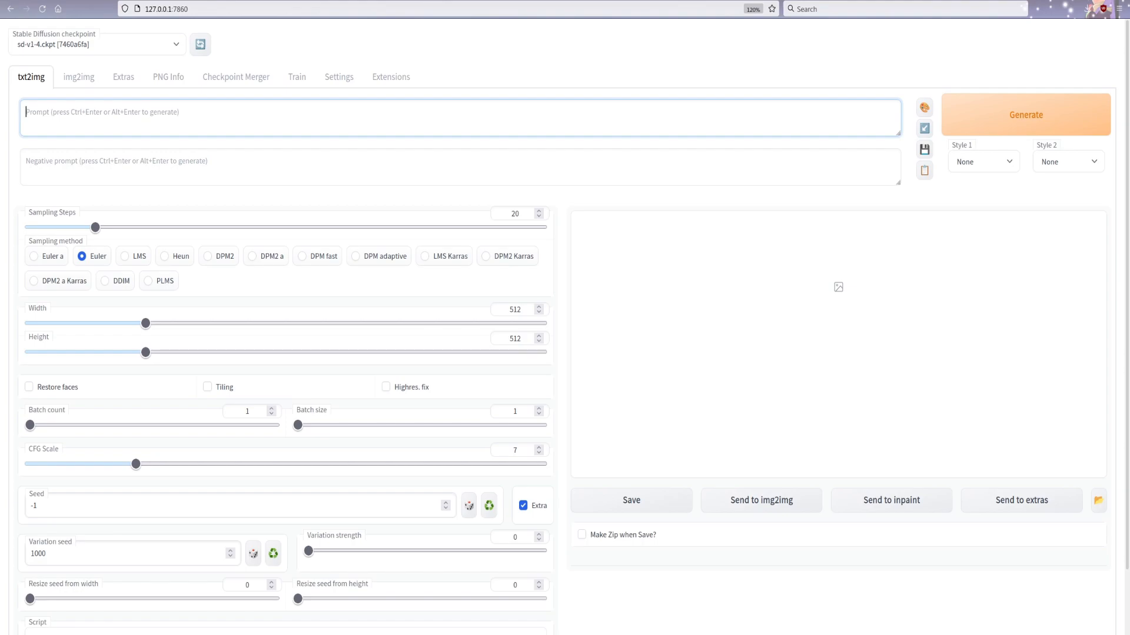
# Enter the txt2img prompt 'scenic, snake, animal, nature, desert, sandy, real life'.
pyautogui.write('scenic,')
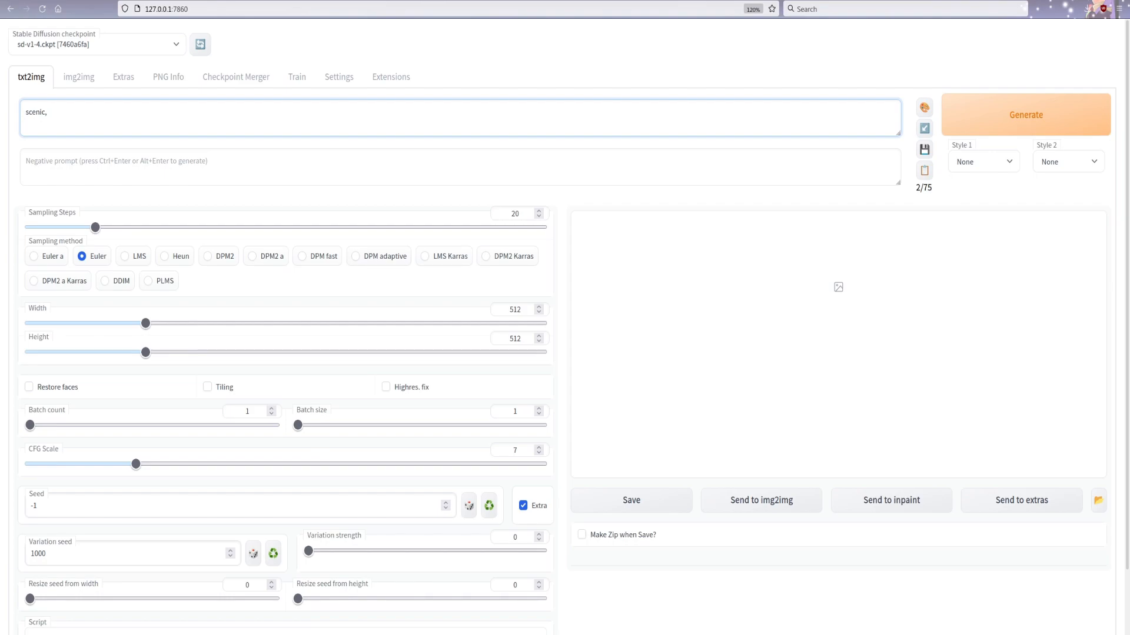
pyautogui.write('d')
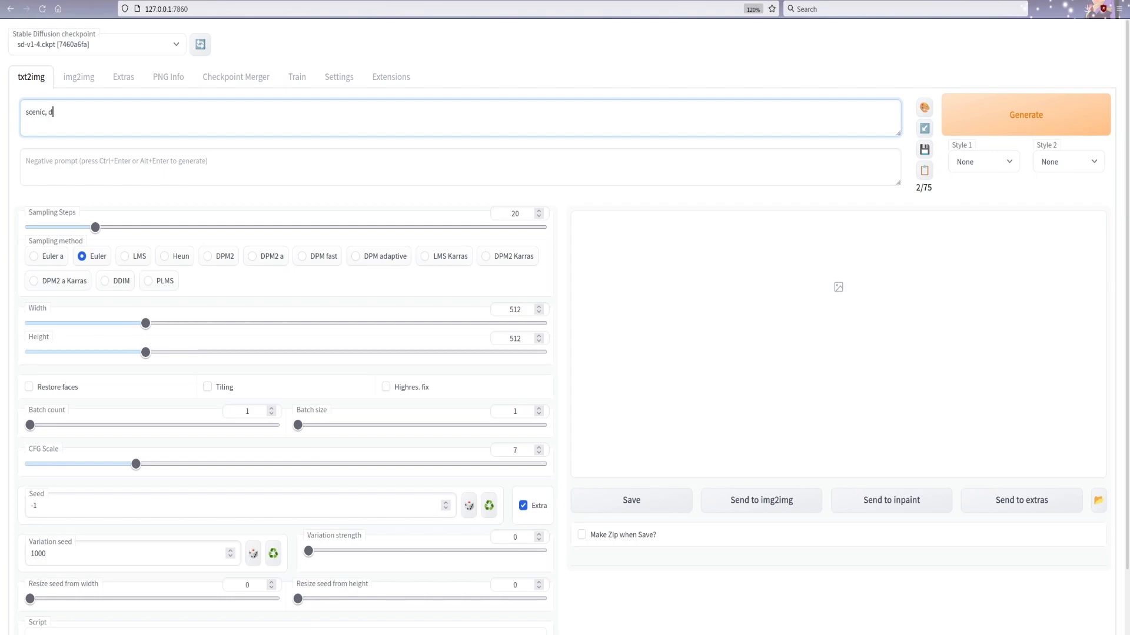
pyautogui.write('snake,')
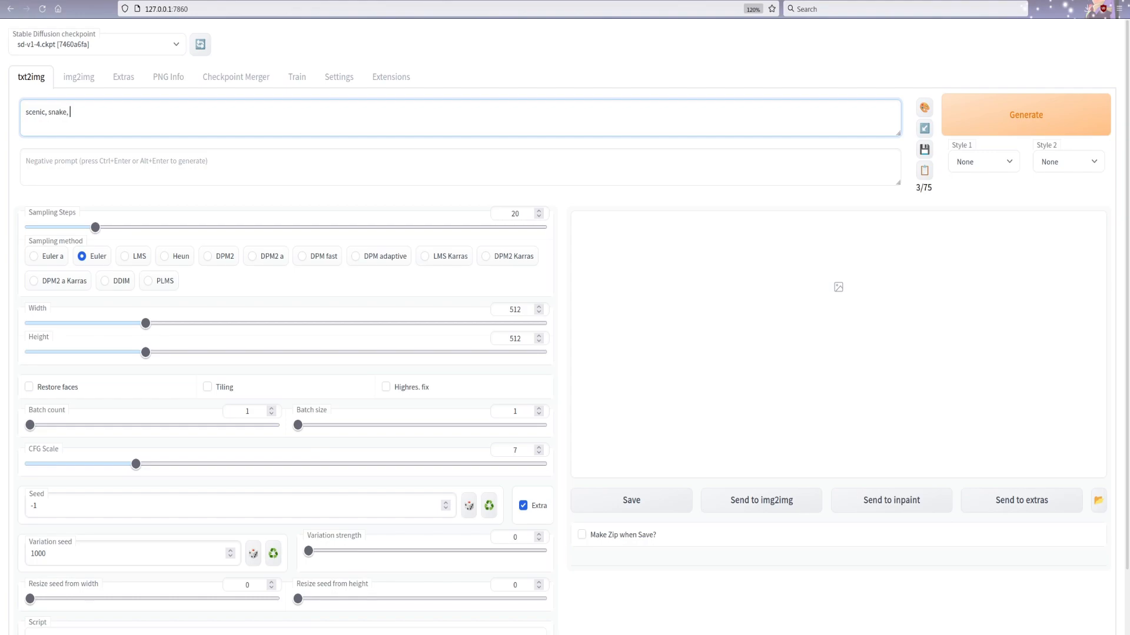
pyautogui.write('animal, nature,')
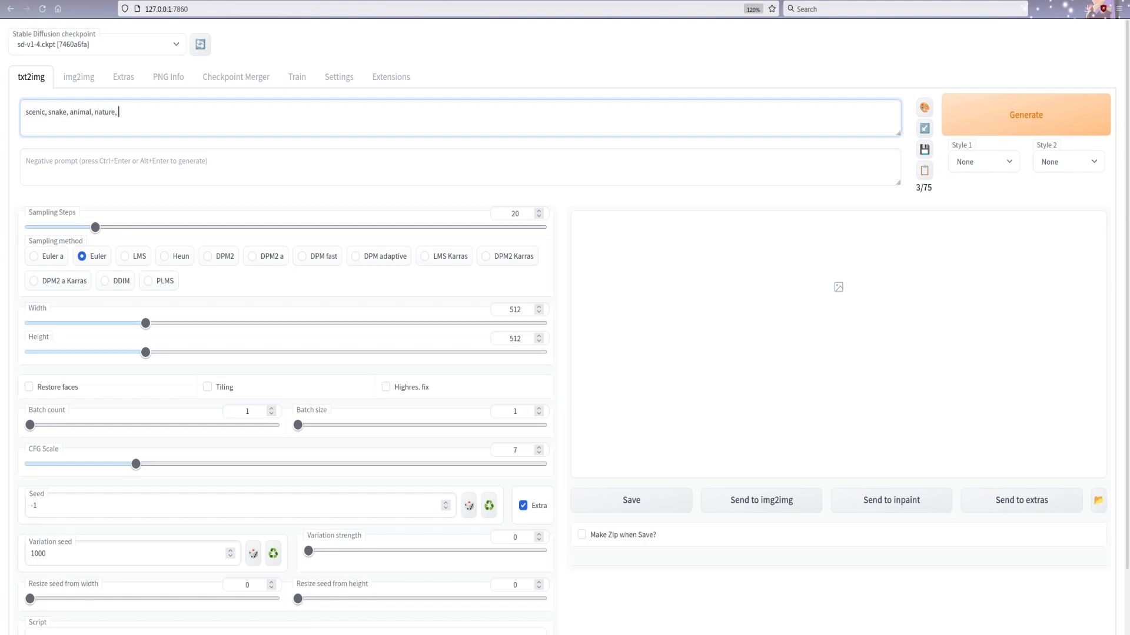
pyautogui.write('desert, sandy,')
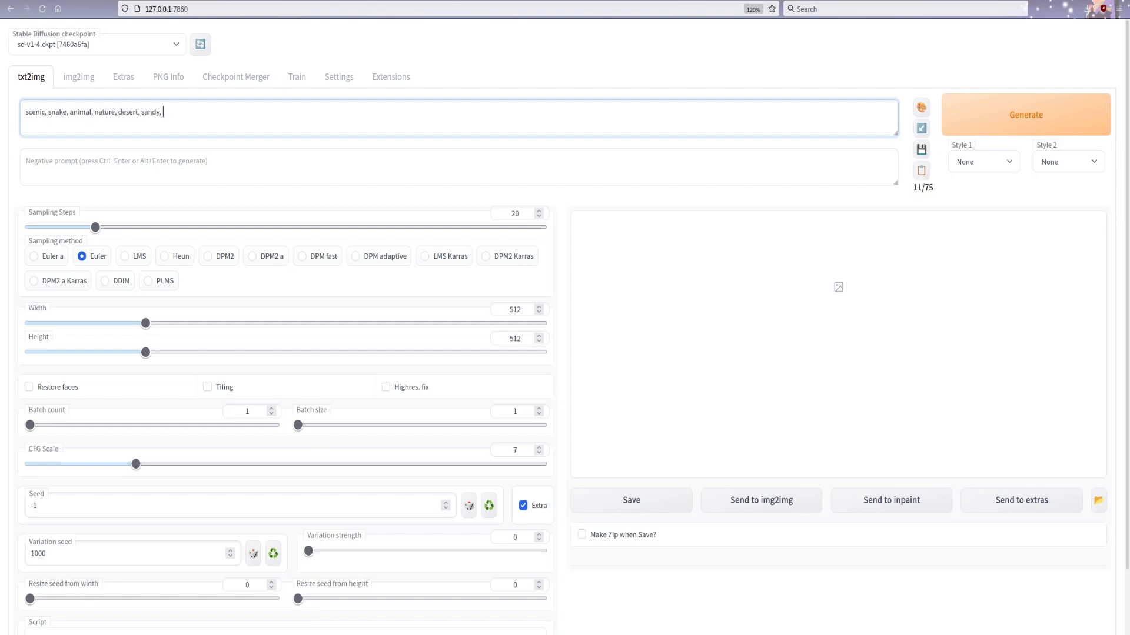
pyautogui.write('real')
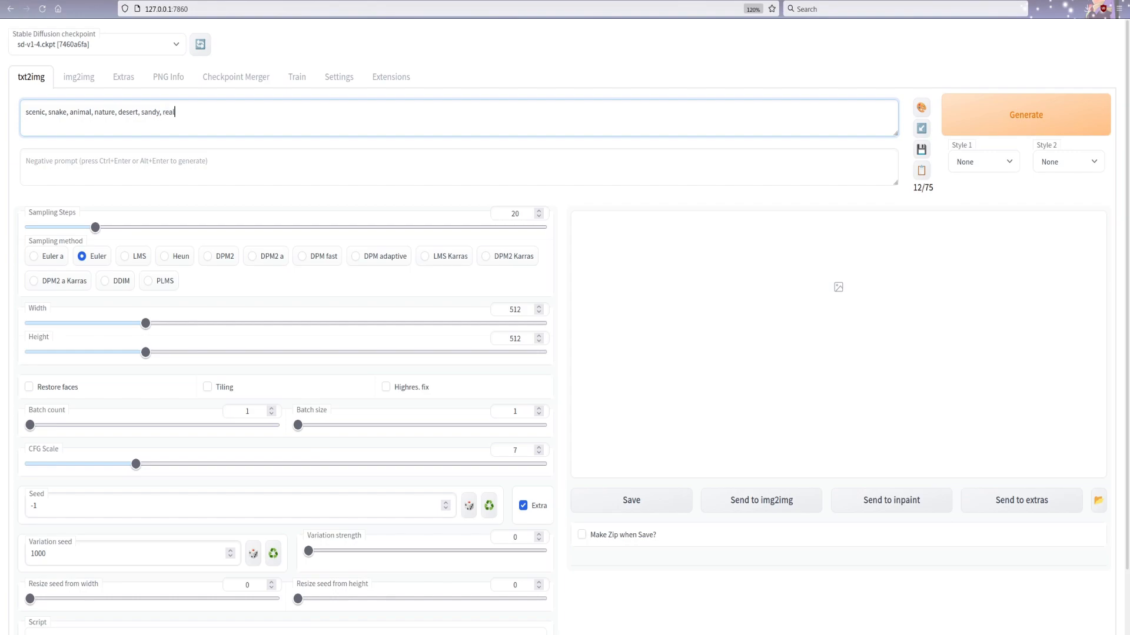
pyautogui.write('life')
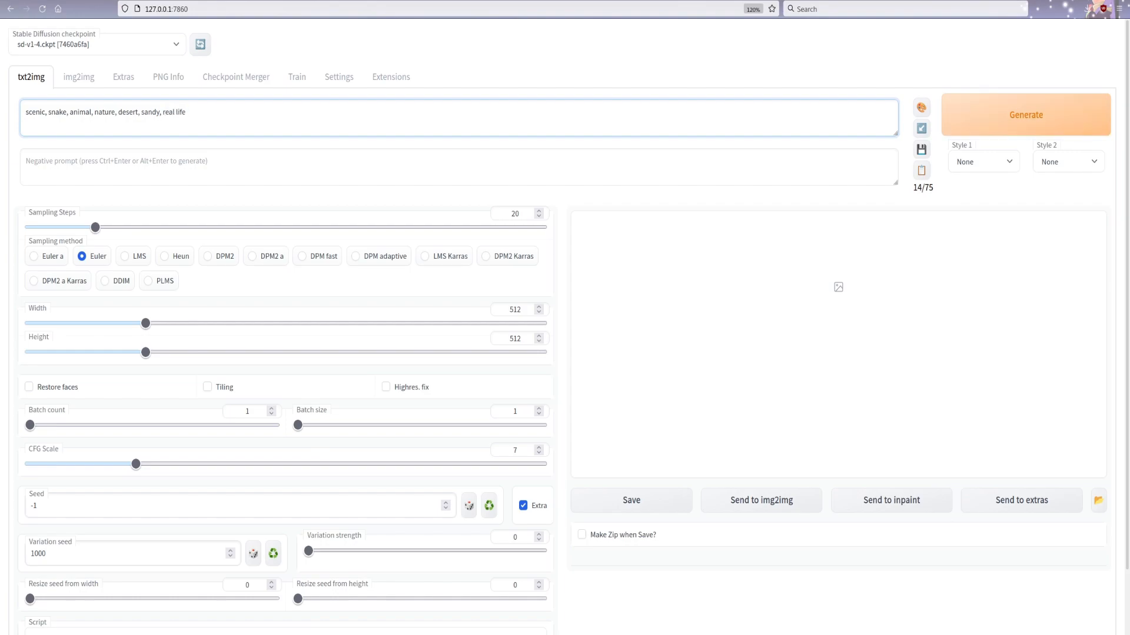
# Generate the desert snake image, inspect it in the lightbox, then zoom the page out.
pyautogui.click(1026, 116)
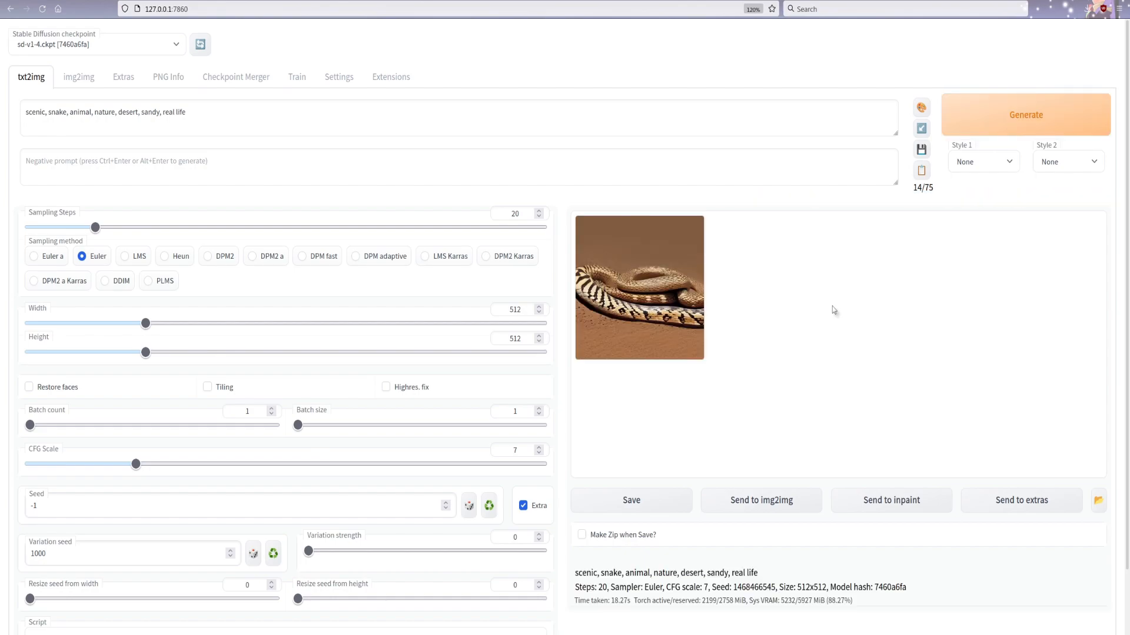
pyautogui.scroll(-3)
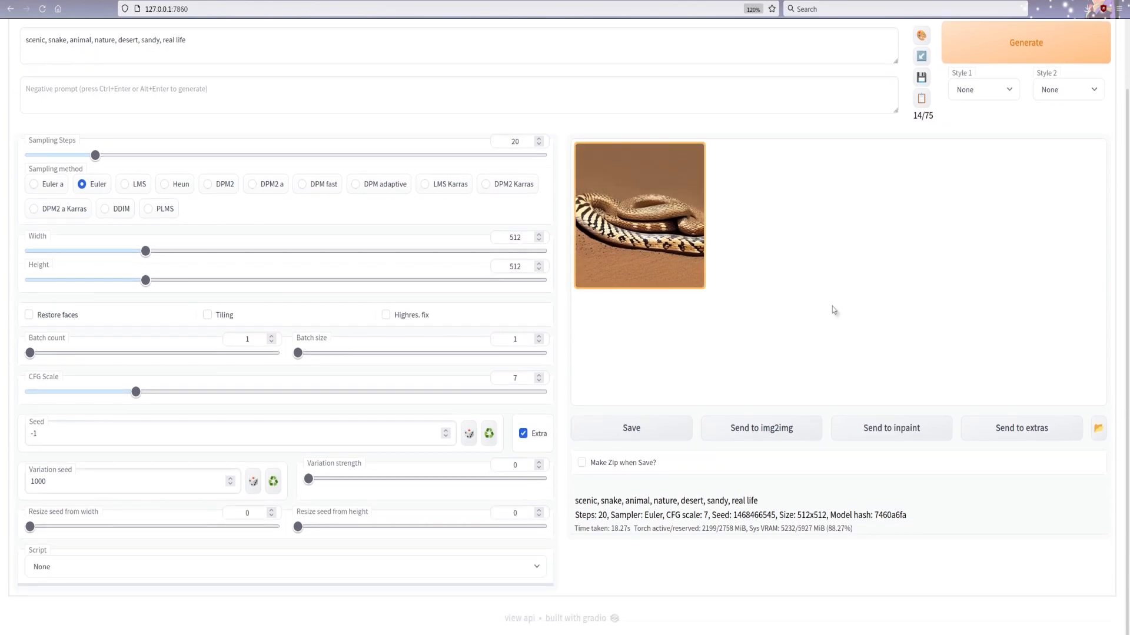
pyautogui.click(639, 215)
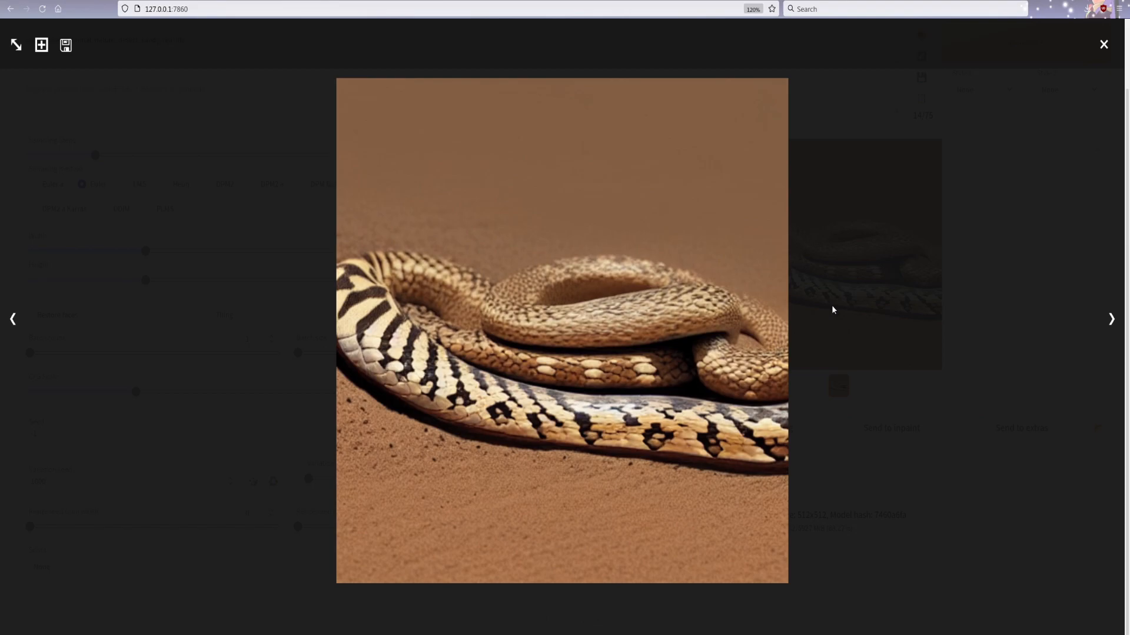
pyautogui.click(1104, 45)
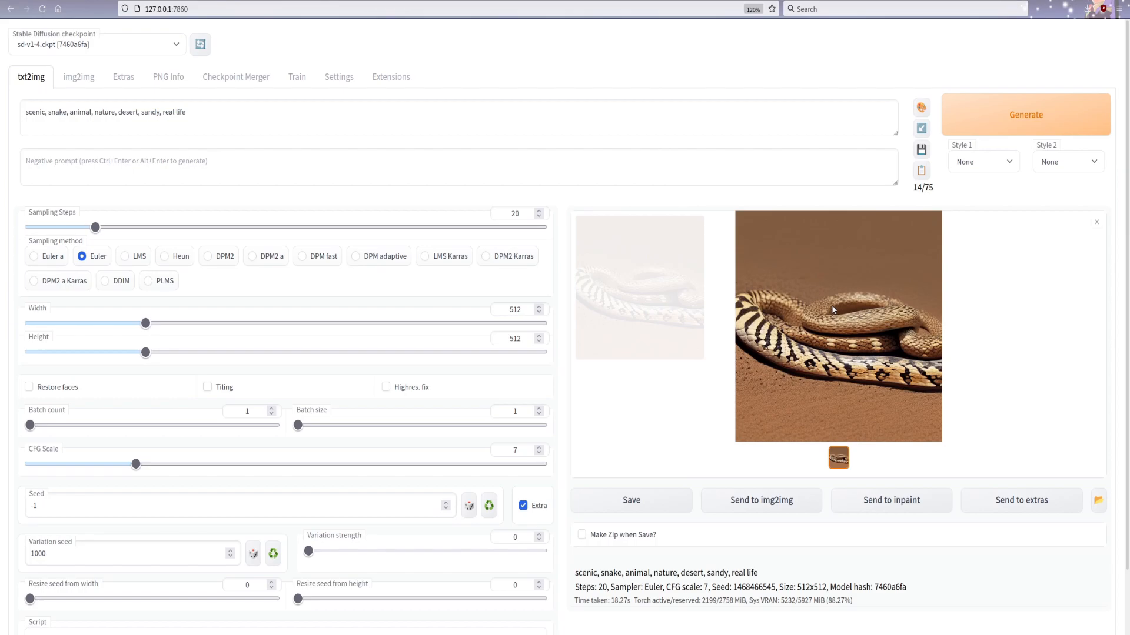
pyautogui.press('ctrl+-')
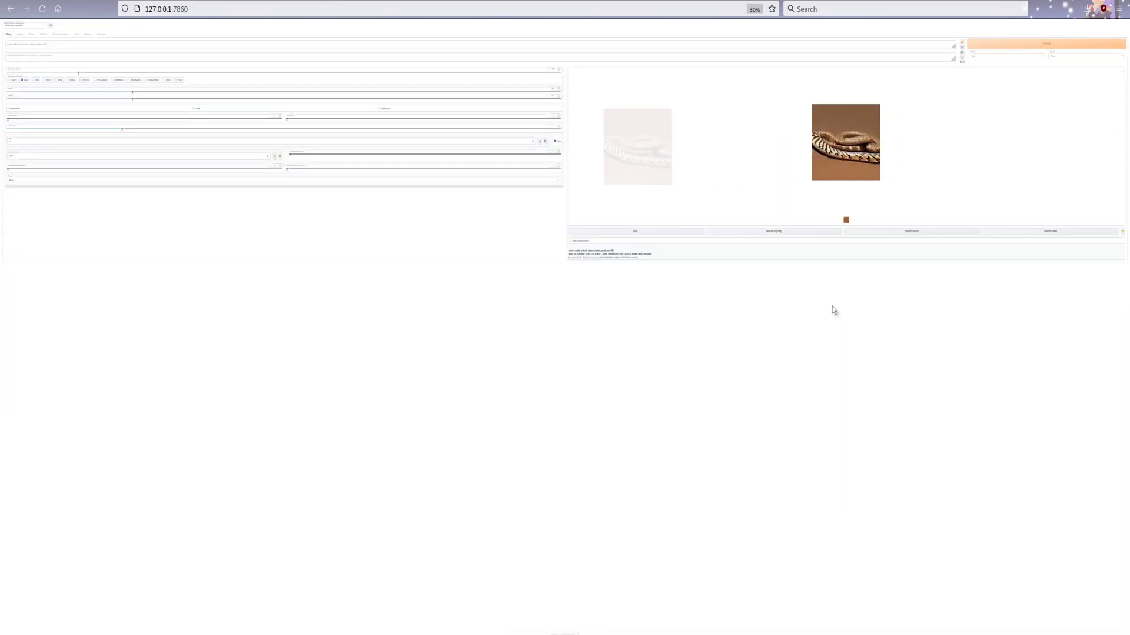